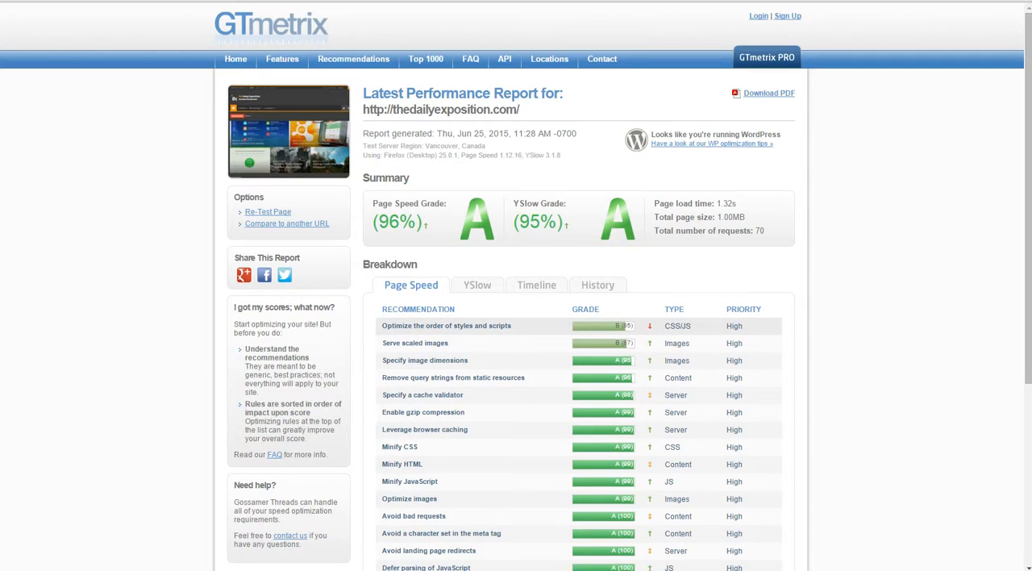
mouse_move(446, 325)
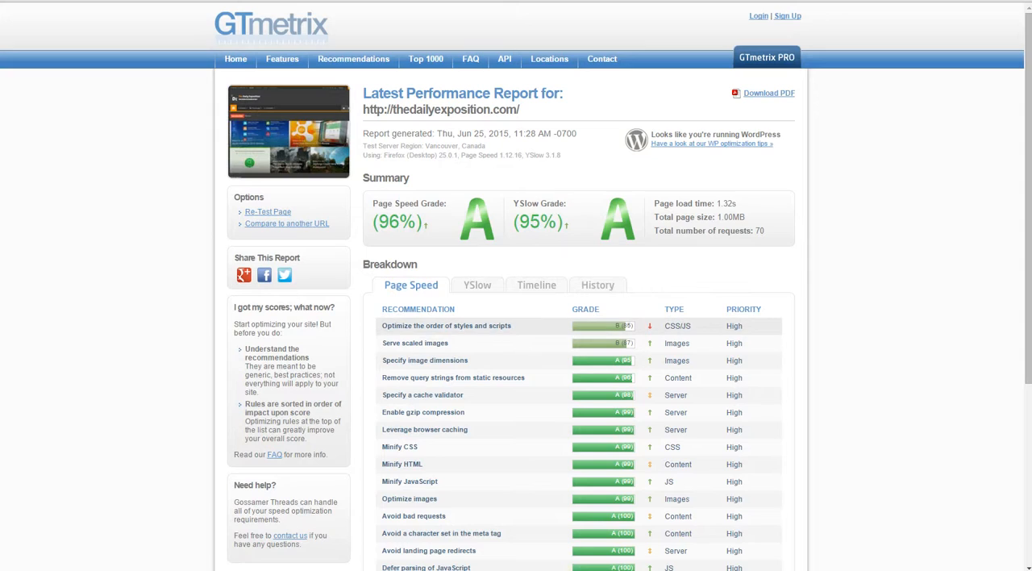
- Show the GTmetrix Timeline waterfall of all 70 requests (1.2 MB, 1.67 s)
left_click(536, 284)
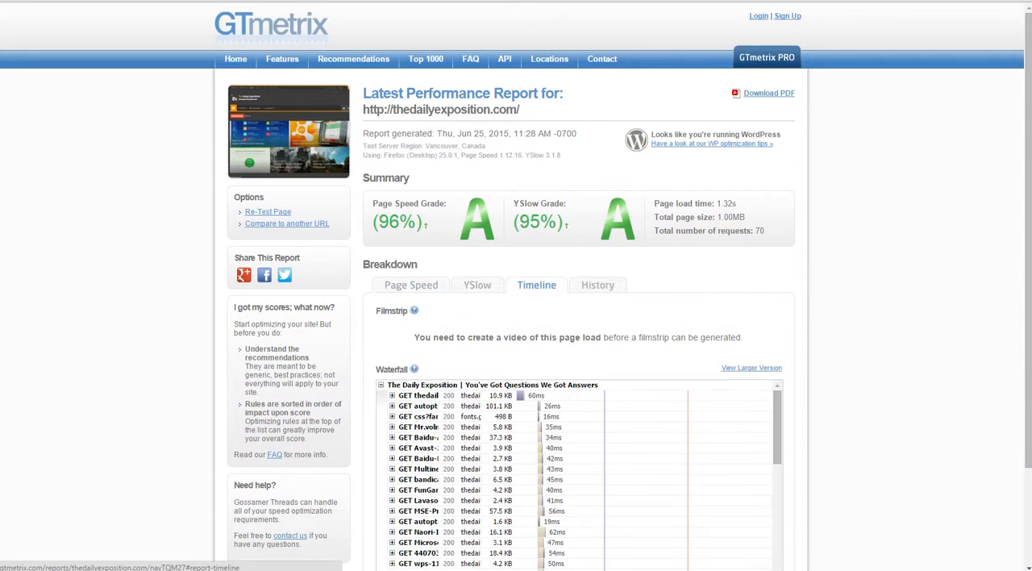
scroll("down", 3)
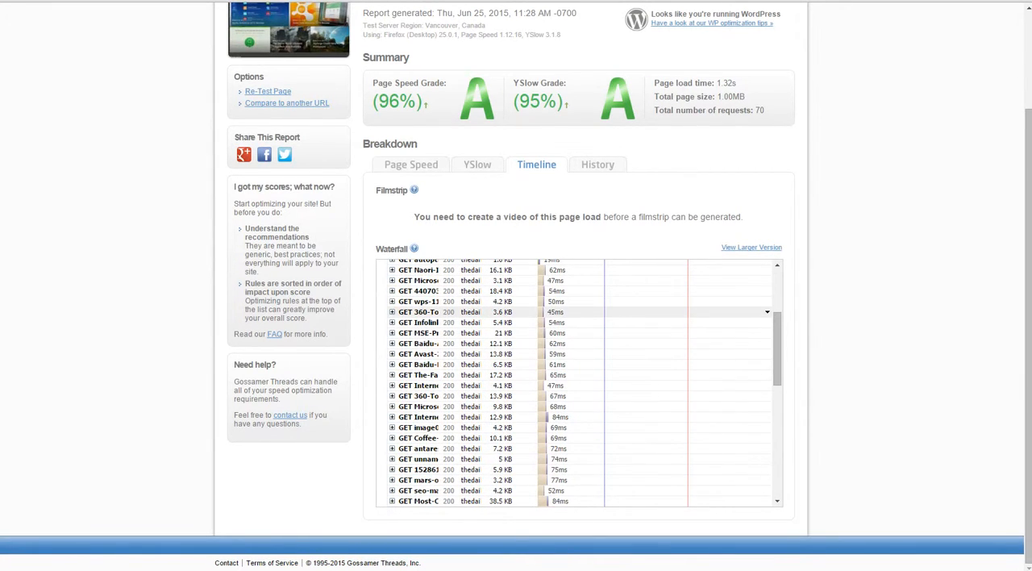
scroll("down", 3)
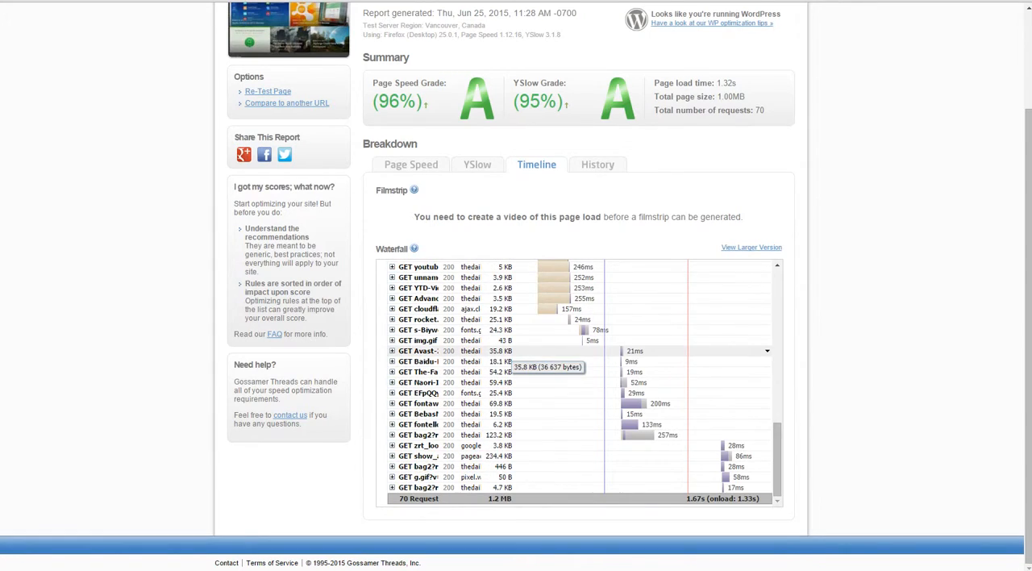
scroll("up", 3)
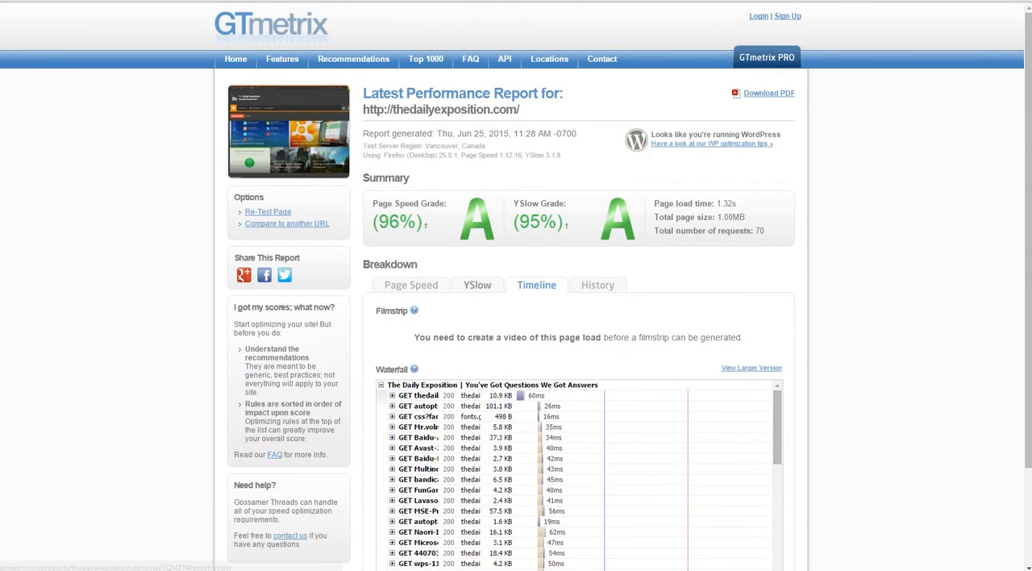
- Switch to the WordPress dashboard and open the Sahifa General Settings panel
left_click(410, 284)
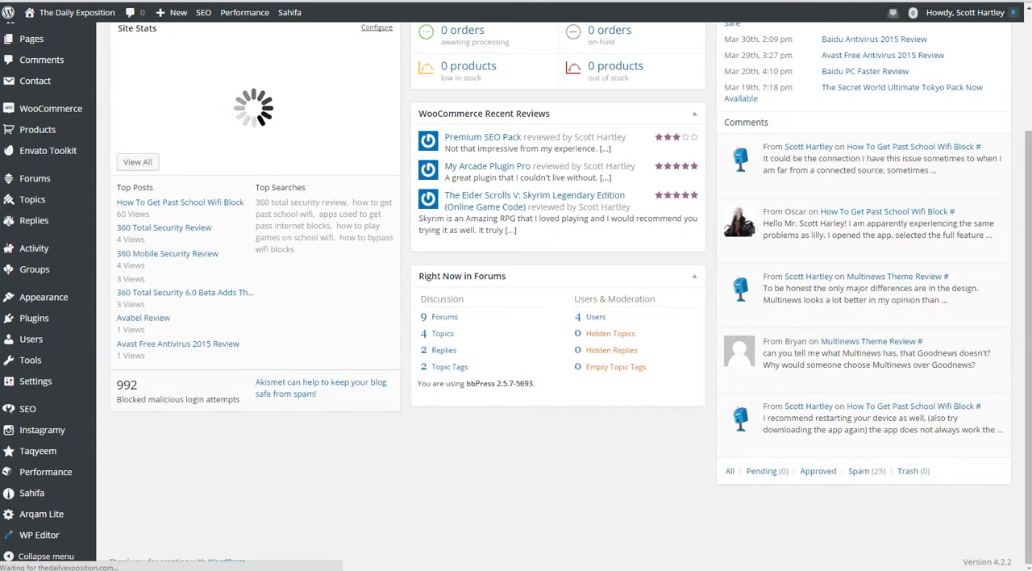
left_click(35, 381)
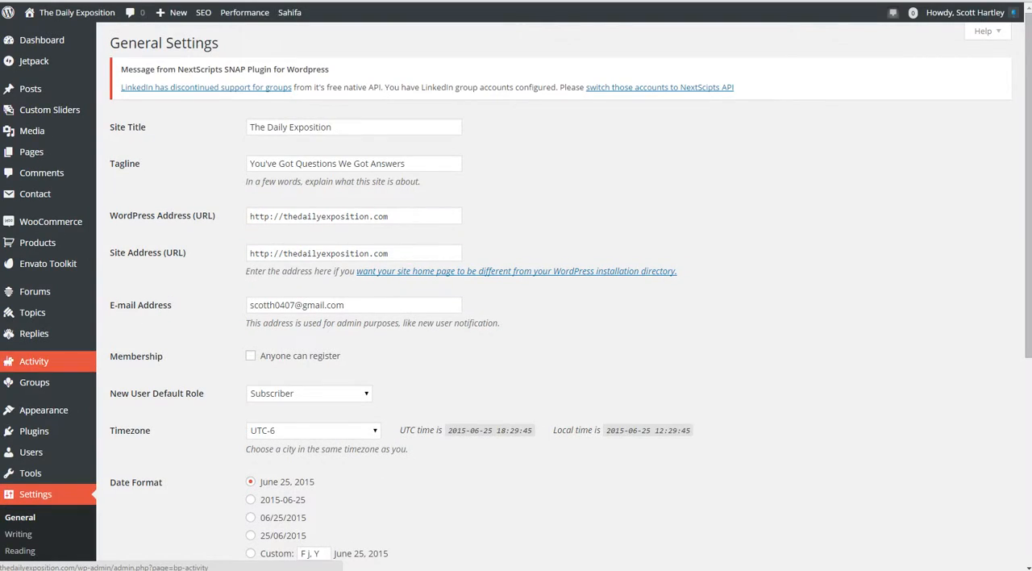
scroll("down", 3)
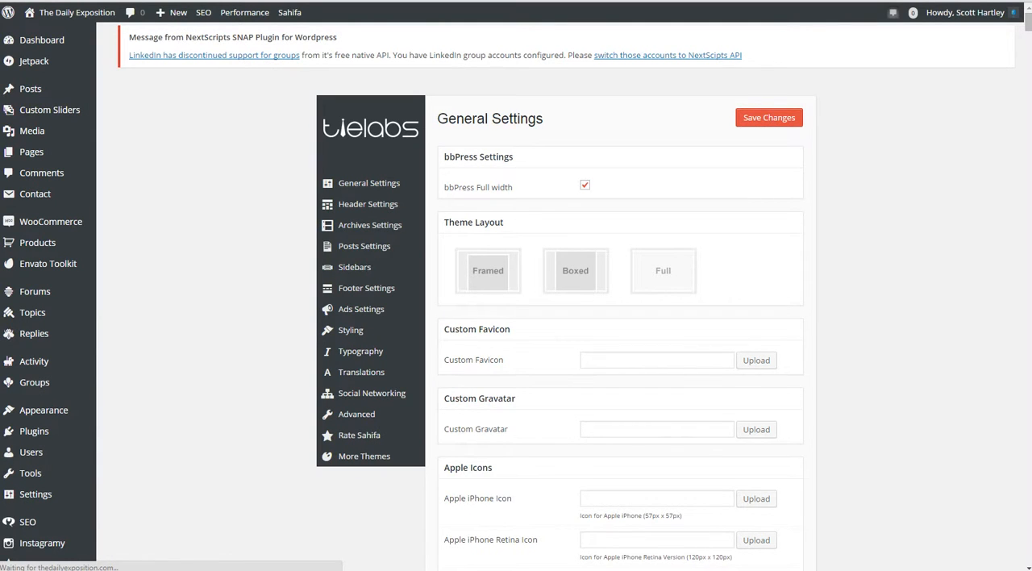
- Browse Sahifa's Header and Advanced panels, ending on Header Settings with the logo options
scroll("down", 3)
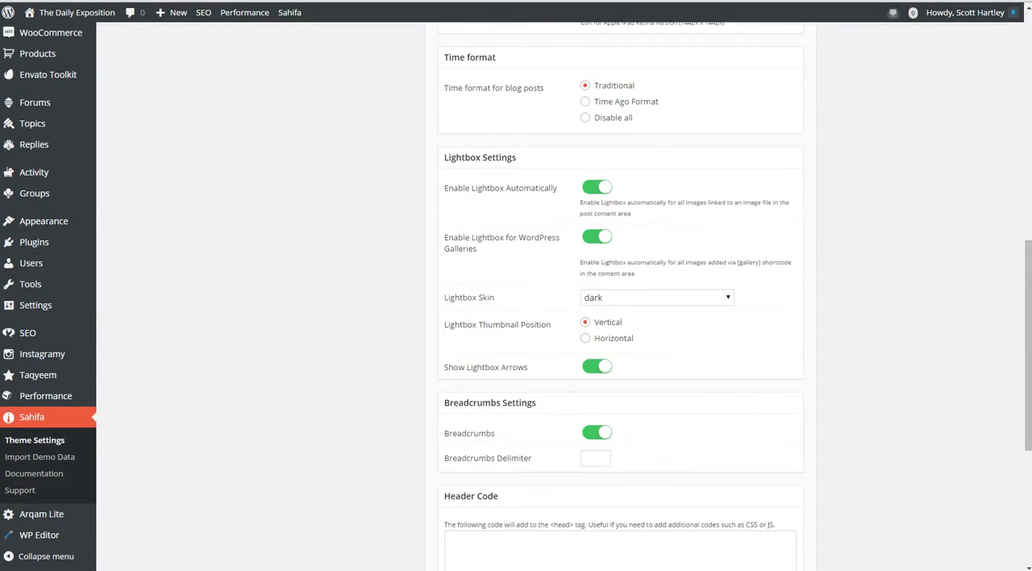
scroll("up", 3)
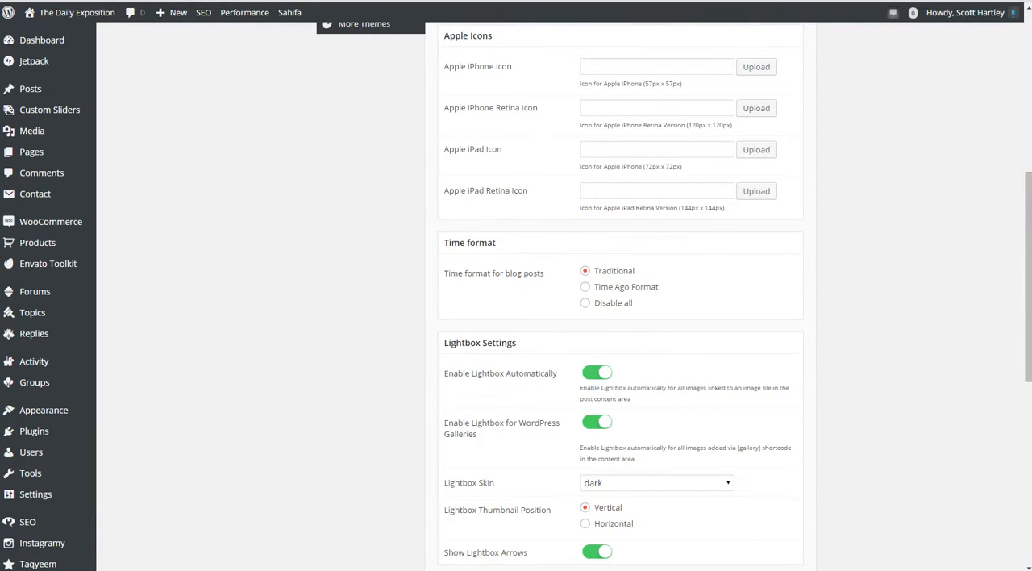
scroll("down", 3)
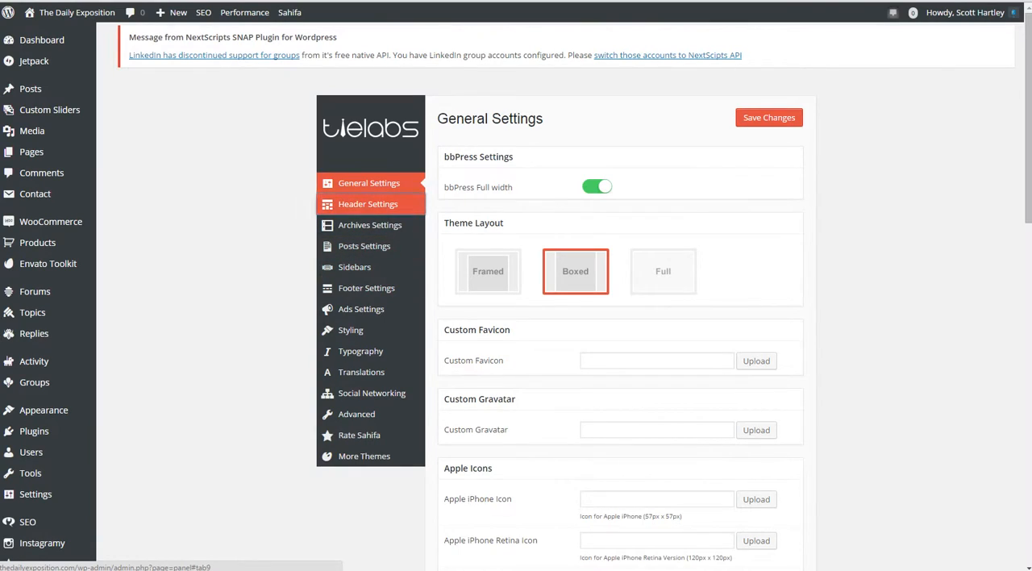
left_click(368, 203)
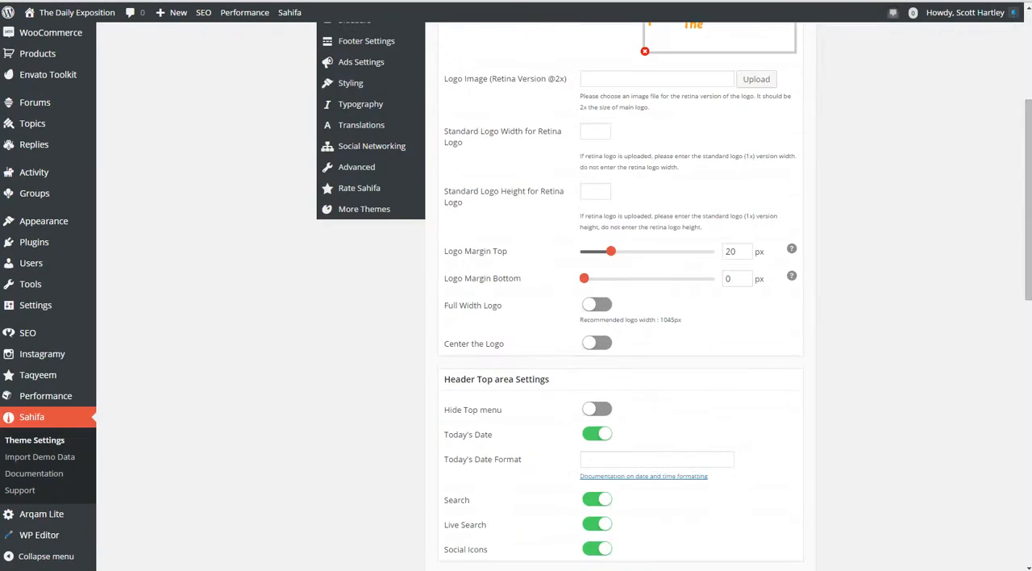
scroll("down", 3)
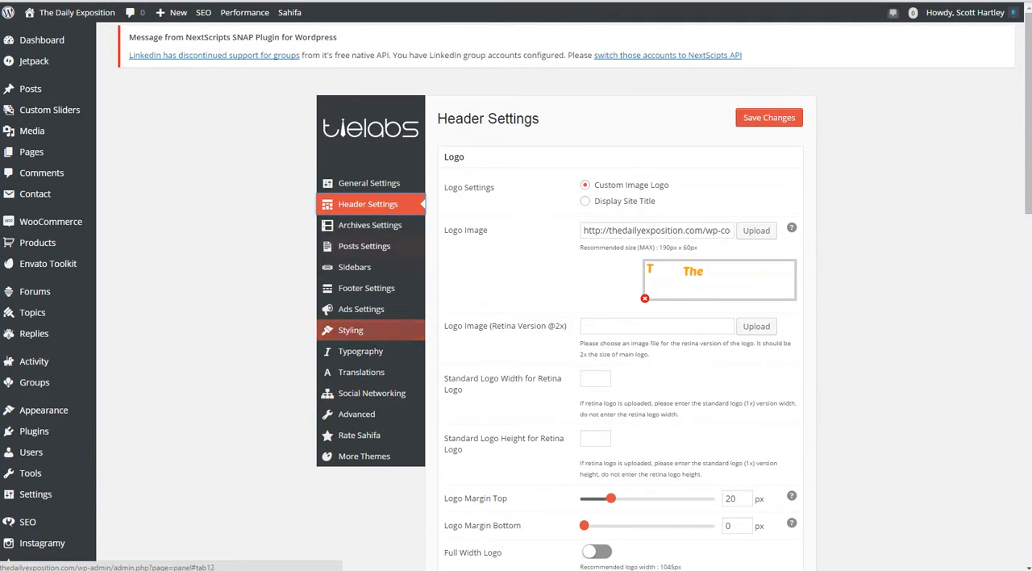
left_click(357, 413)
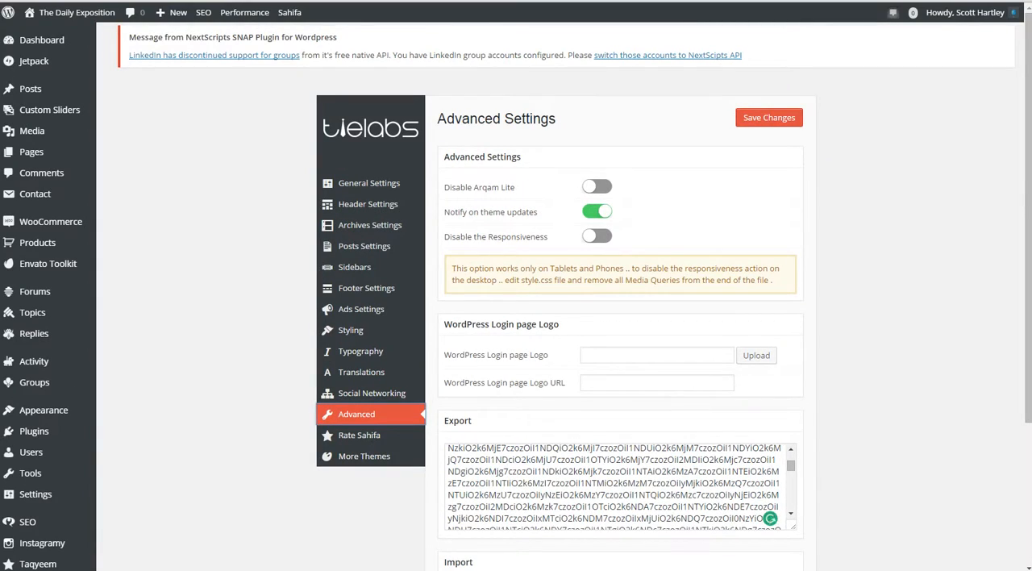
mouse_move(361, 309)
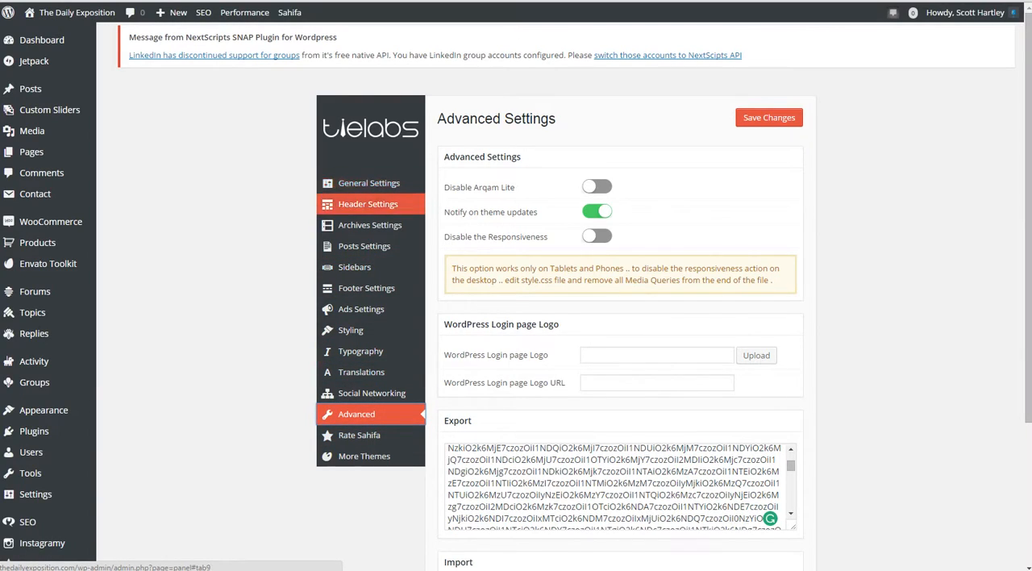
left_click(367, 203)
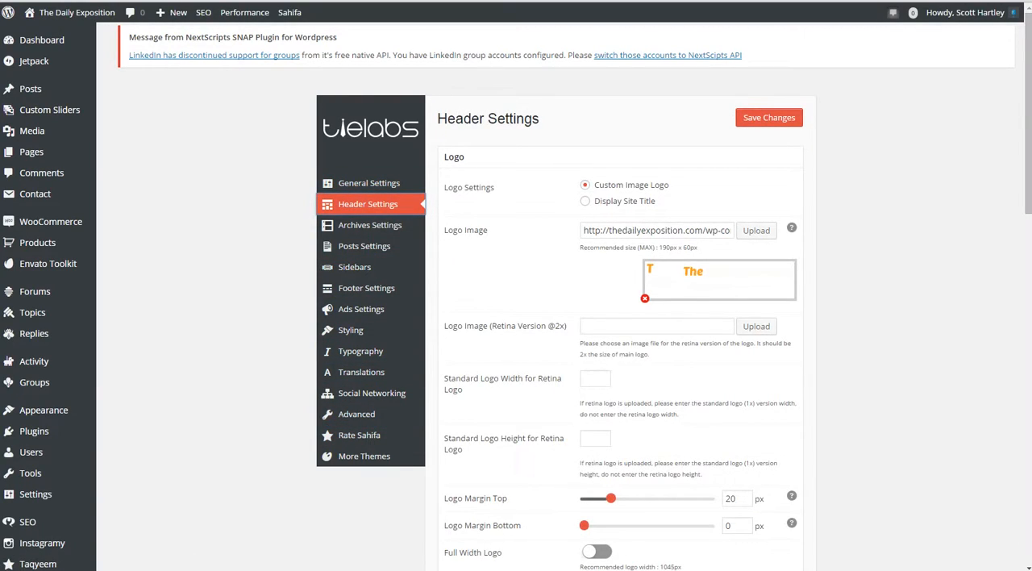
scroll("down", 3)
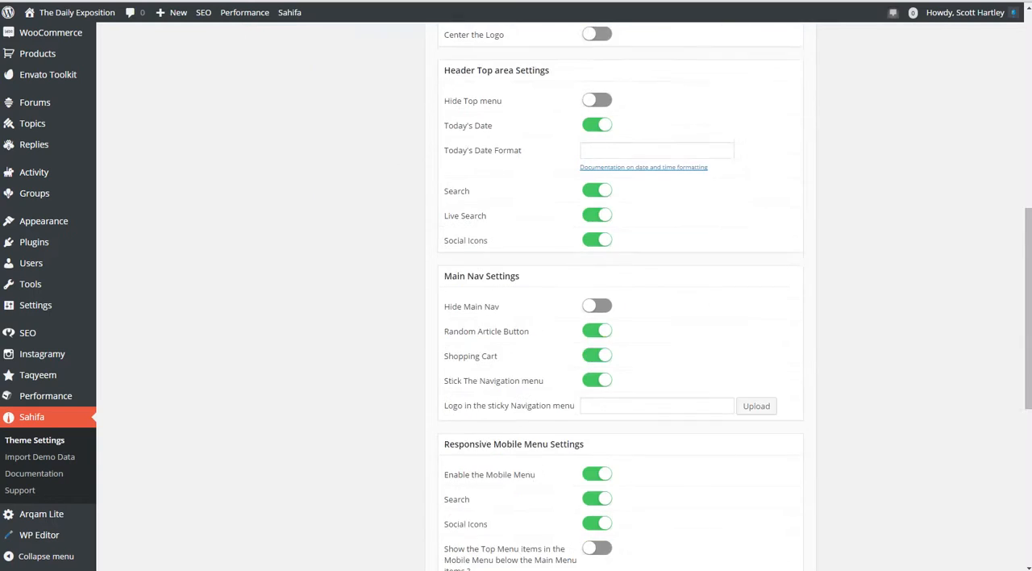
scroll("down", 3)
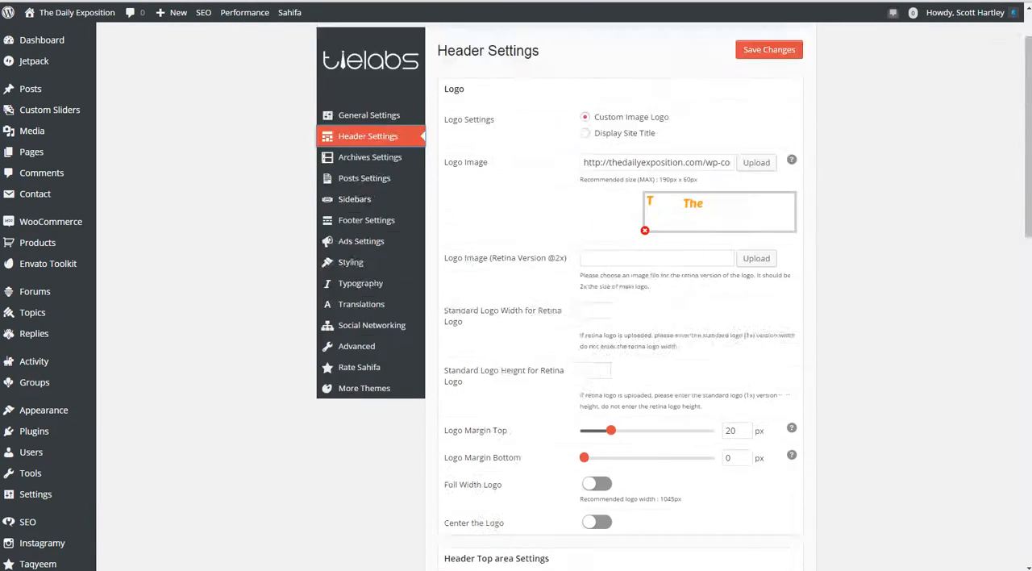
- Return to Sahifa's general options and scroll through the theme settings
left_click(368, 114)
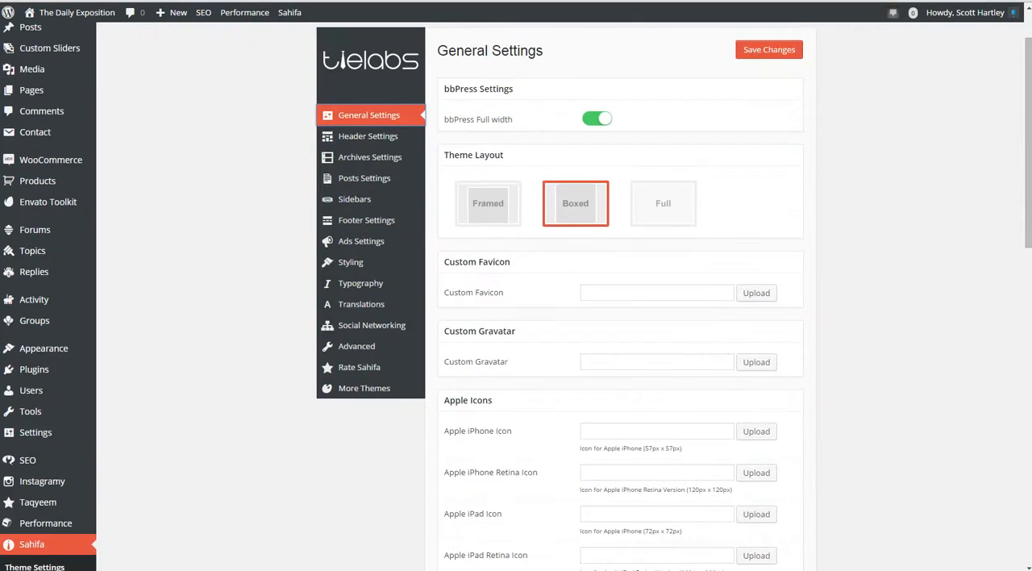
scroll("down", 3)
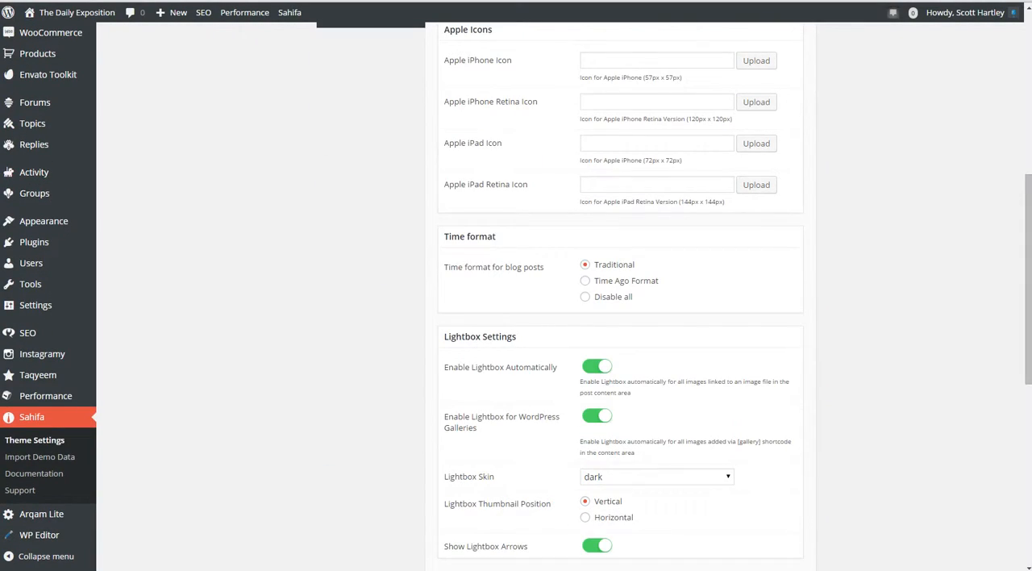
scroll("down", 3)
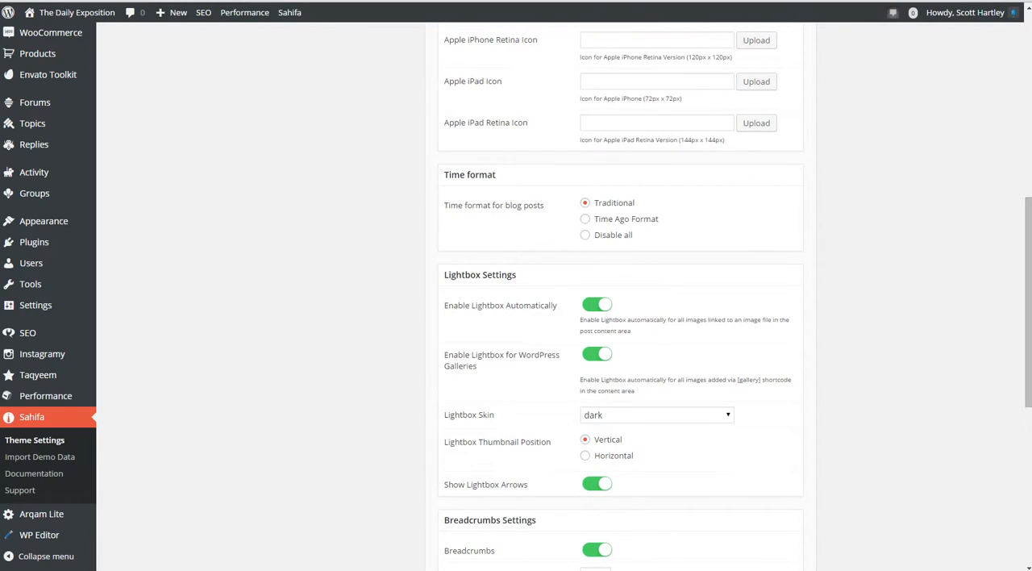
scroll("down", 3)
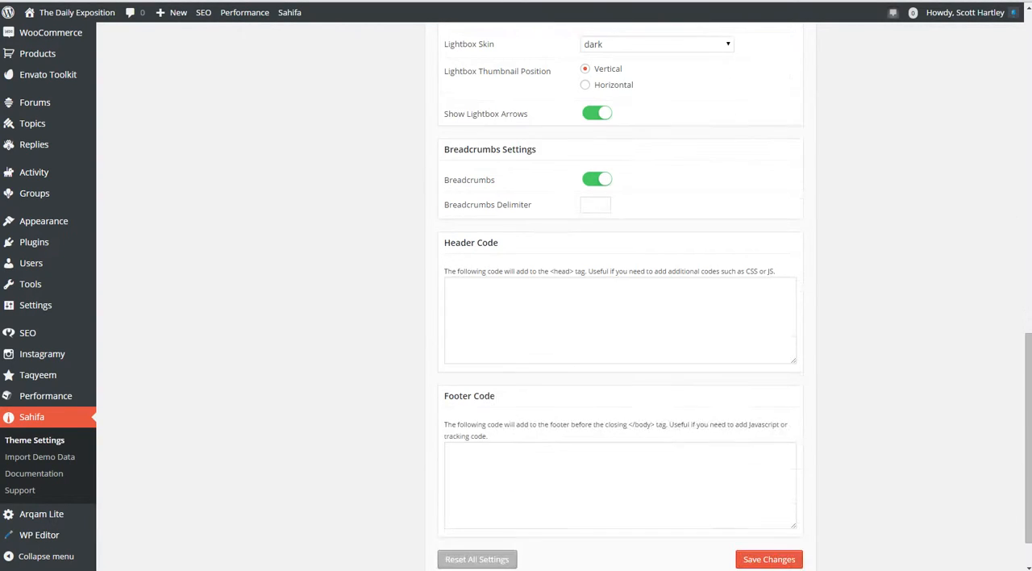
scroll("up", 3)
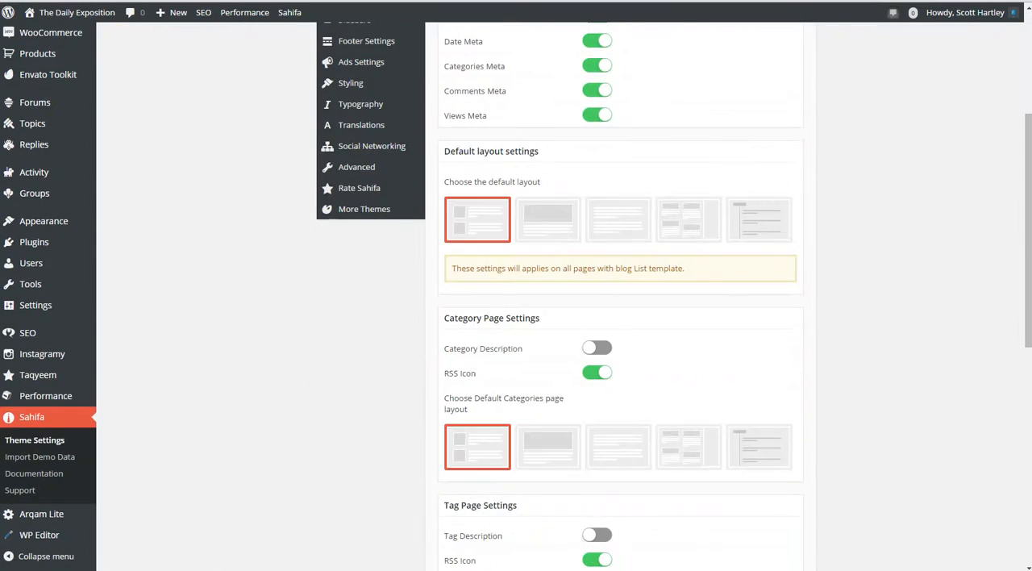
scroll("down", 3)
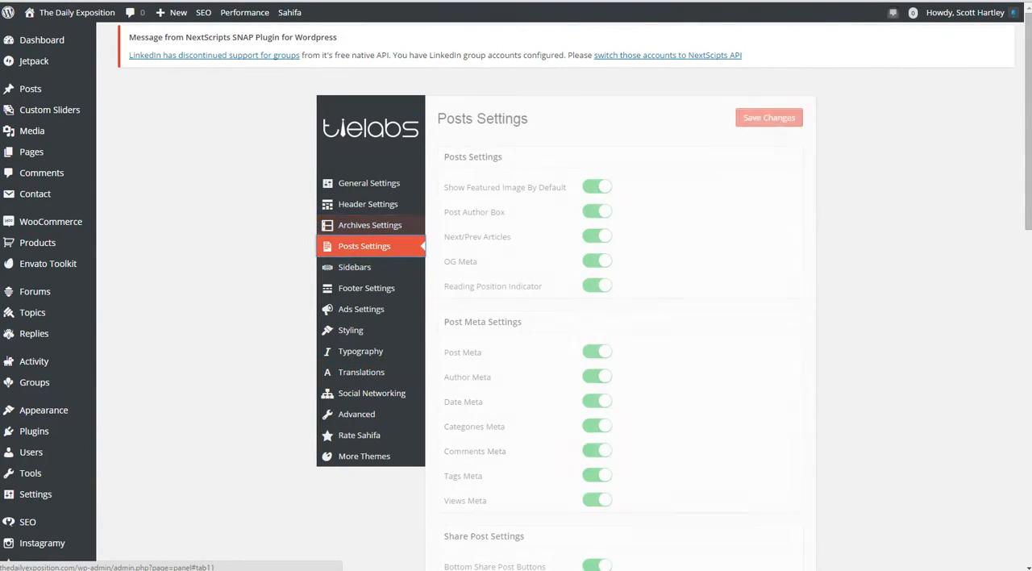
scroll("down", 3)
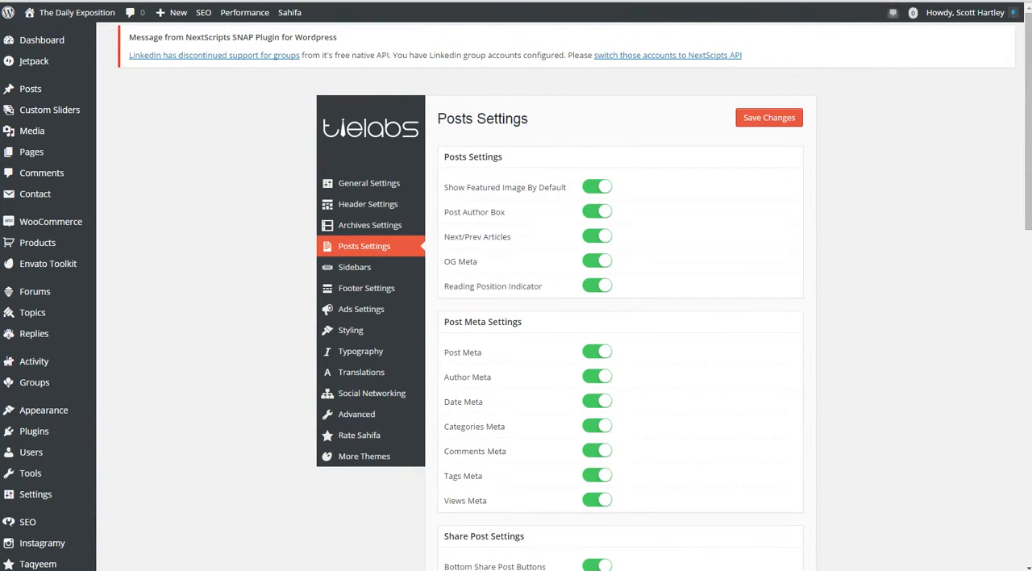
- Look over the Footer settings, then open the Banners (Ads) Settings panel
left_click(366, 287)
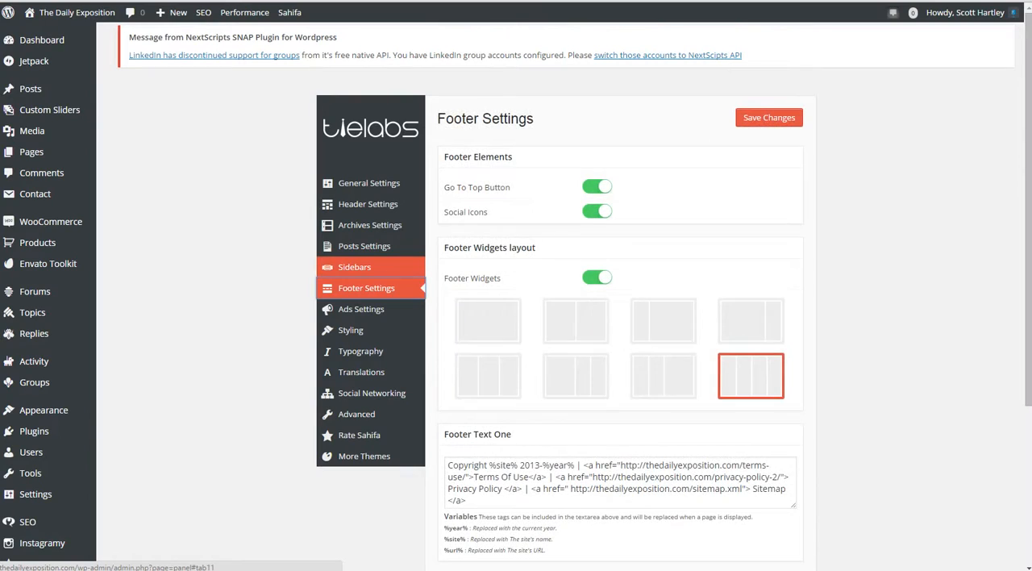
scroll("down", 3)
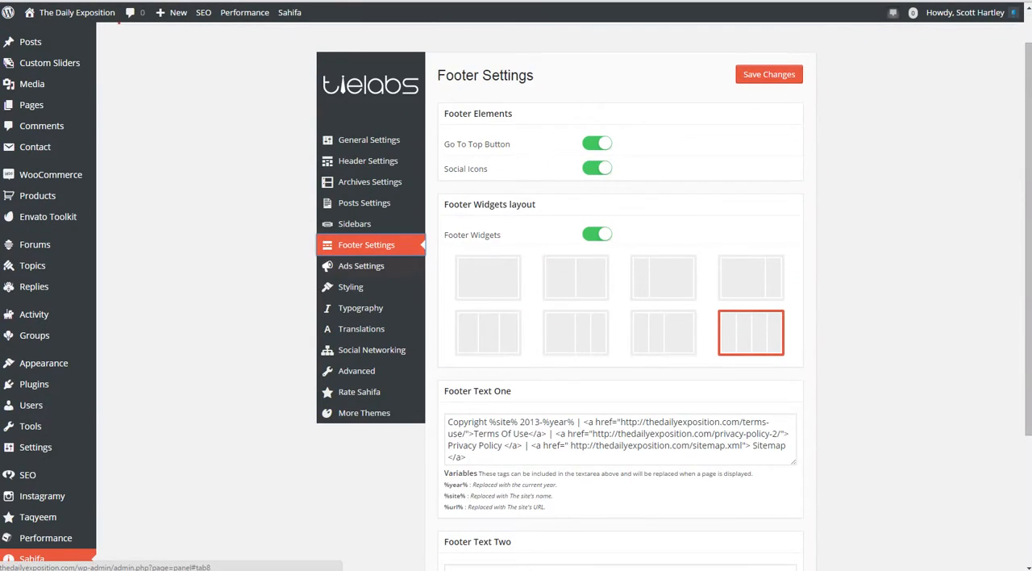
left_click(361, 265)
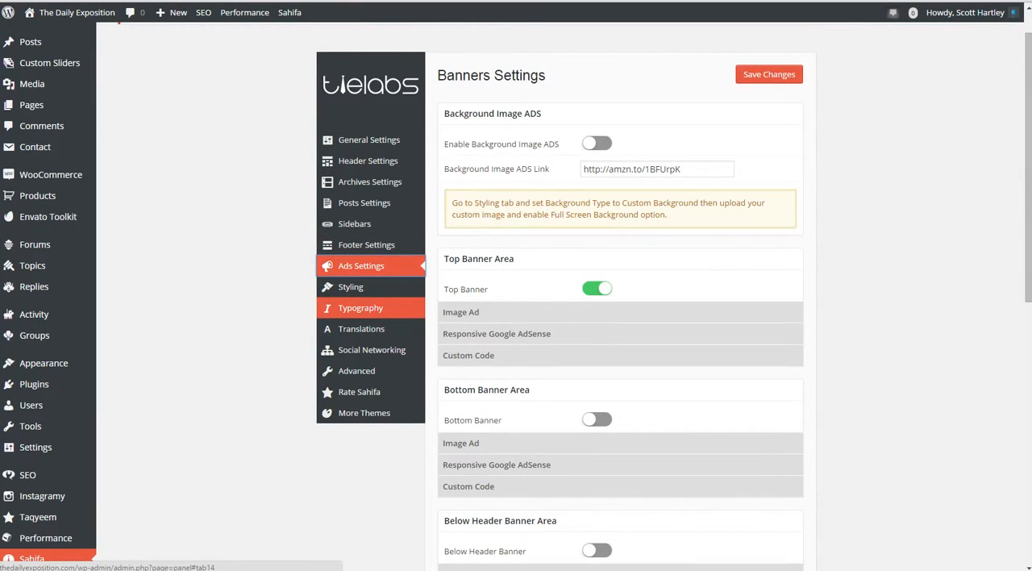
- Open Sahifa Styling, highlight Lazy Load For Images, and visit the live site
left_click(350, 286)
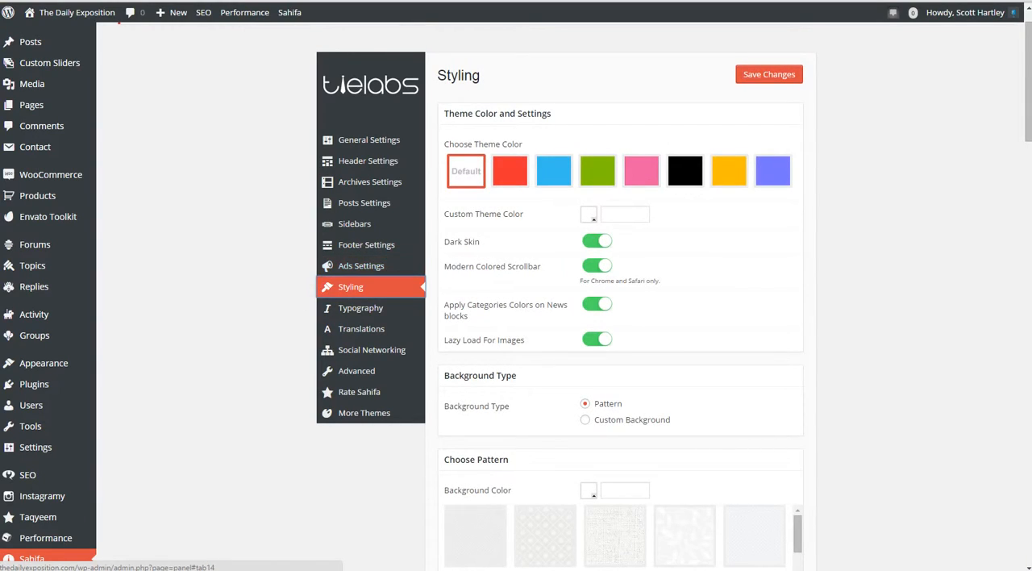
double_click(453, 339)
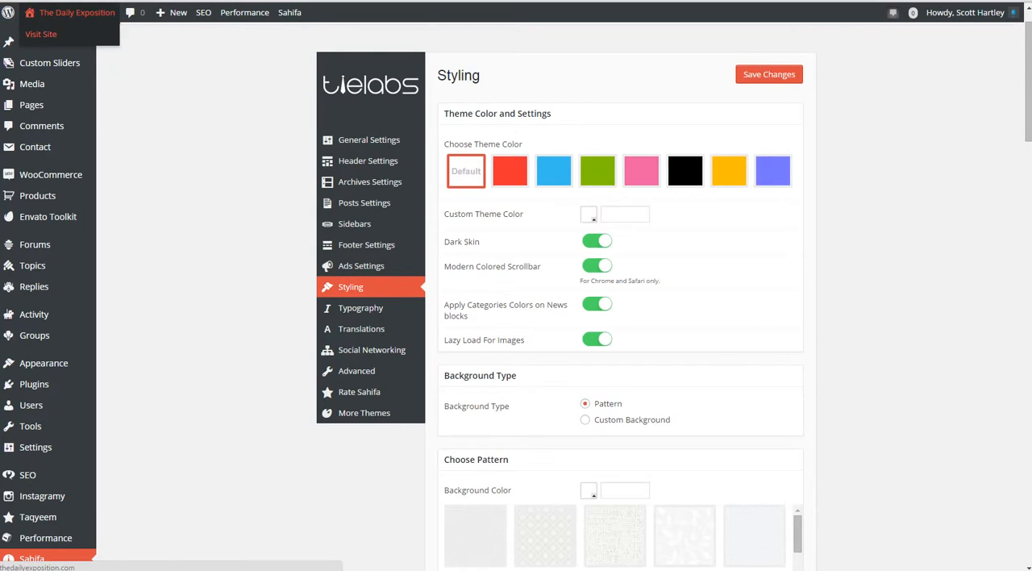
left_click(40, 34)
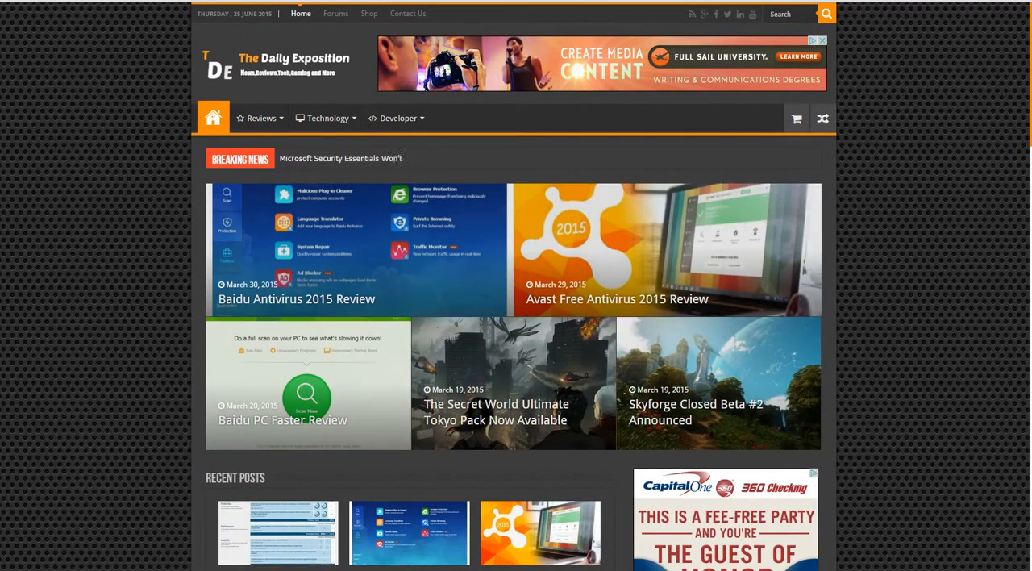
- Scroll through The Daily Exposition homepage's post sections to the footer and back
scroll("down", 3)
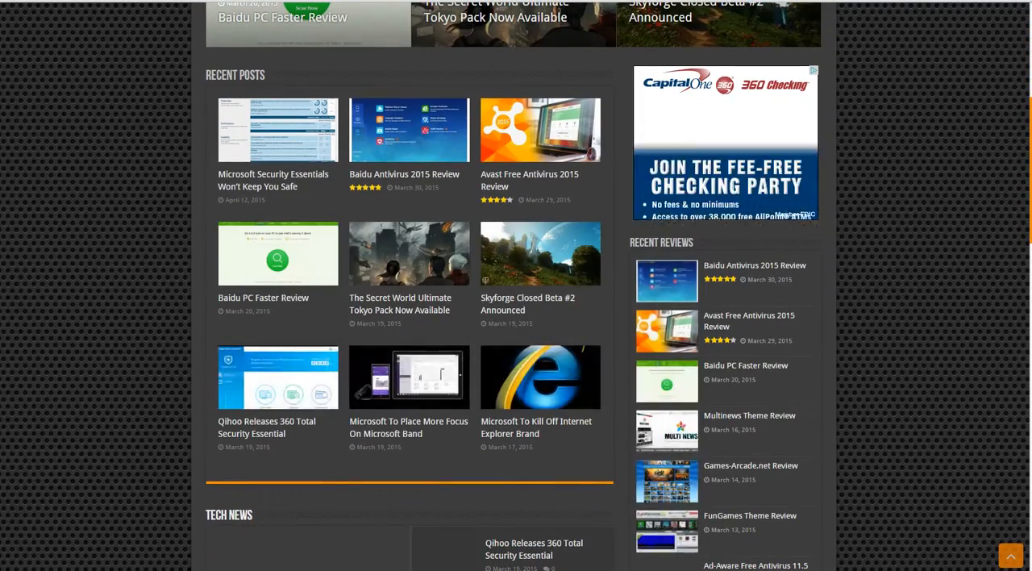
scroll("down", 3)
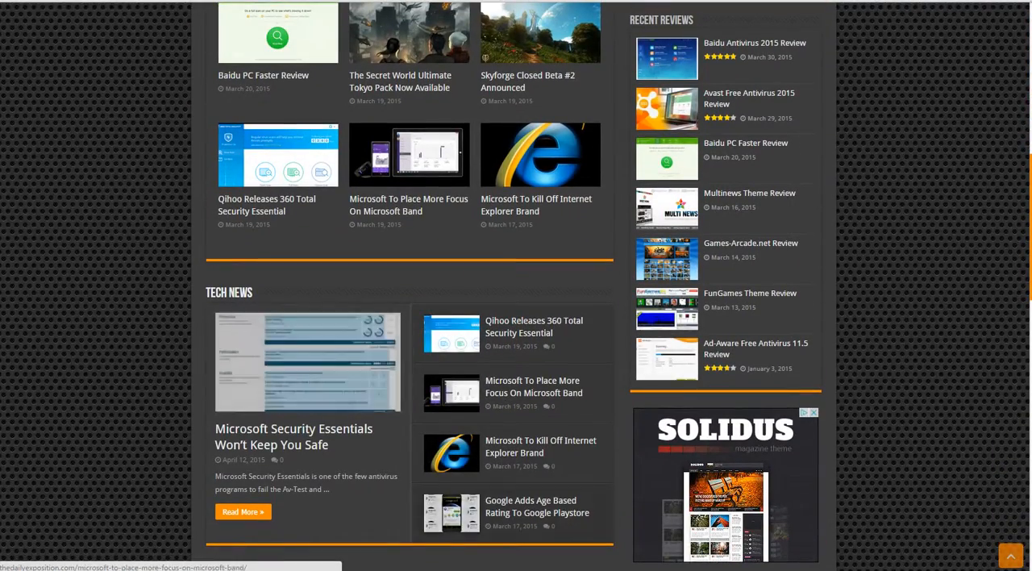
scroll("down", 3)
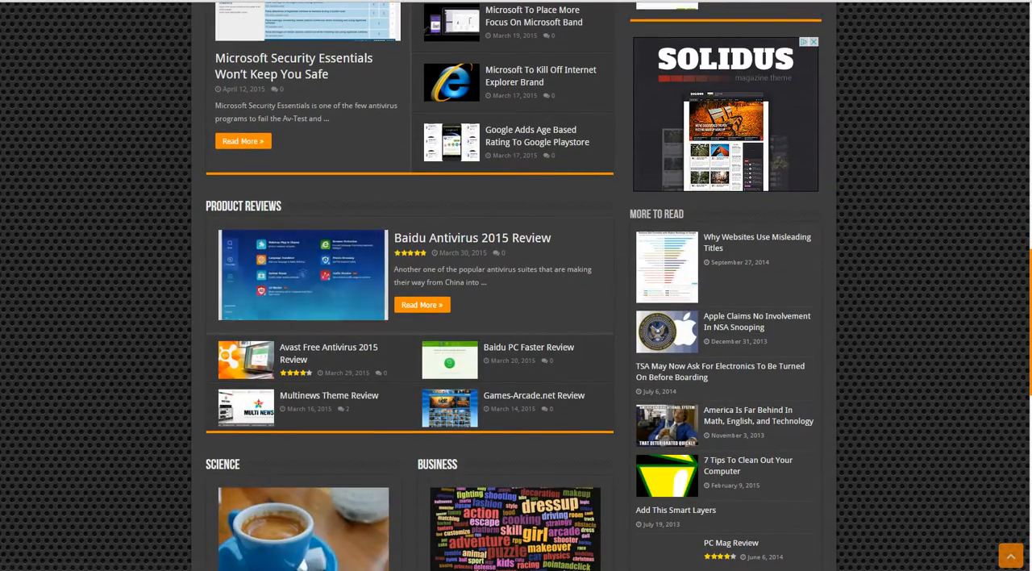
scroll("down", 3)
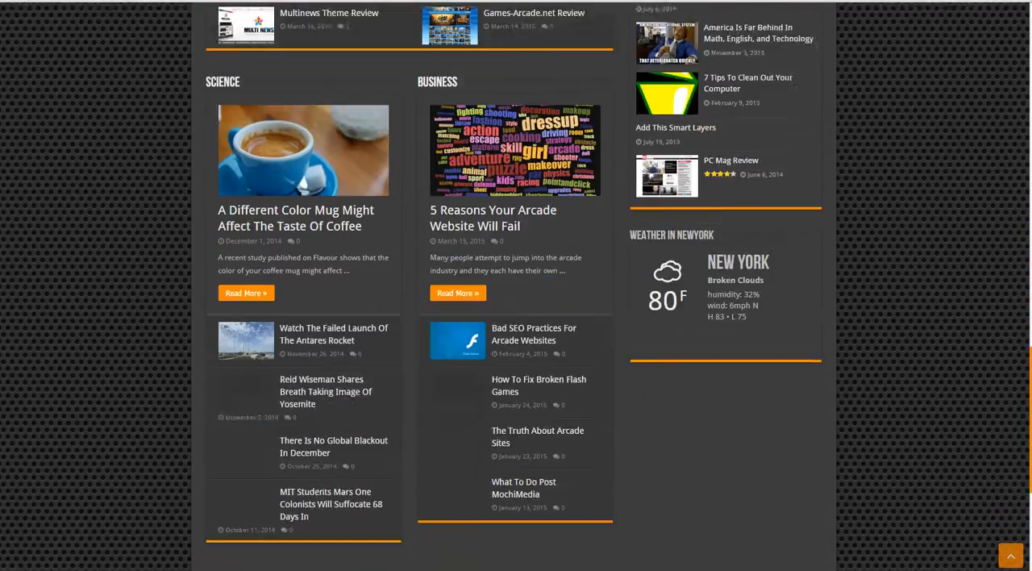
scroll("down", 3)
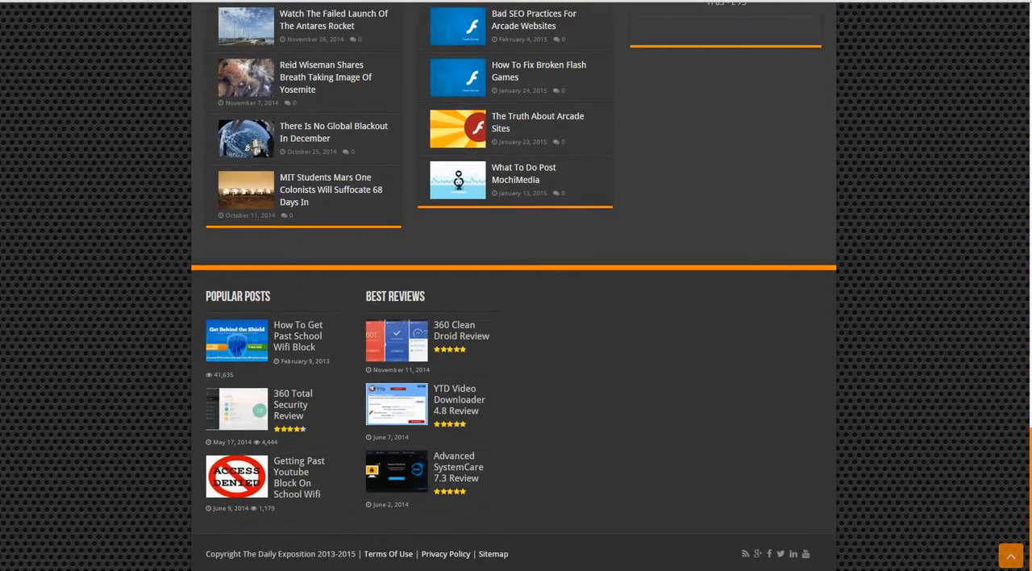
scroll("up", 3)
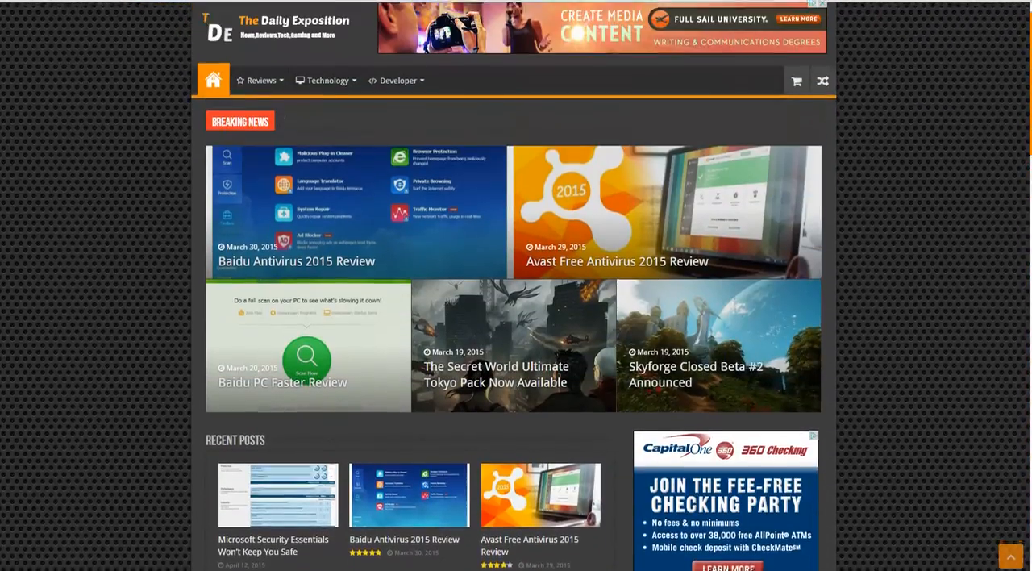
scroll("down", 3)
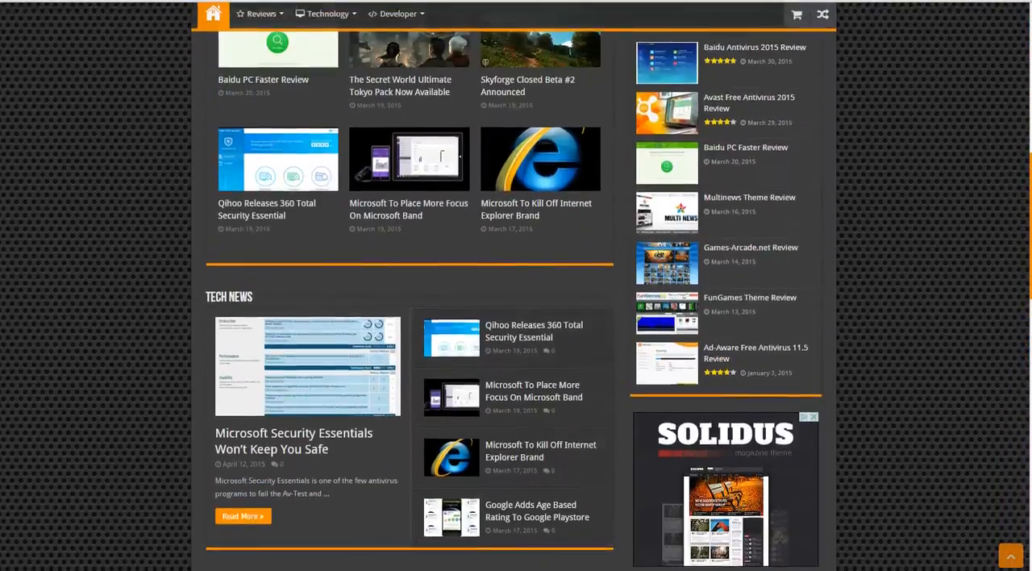
scroll("up", 3)
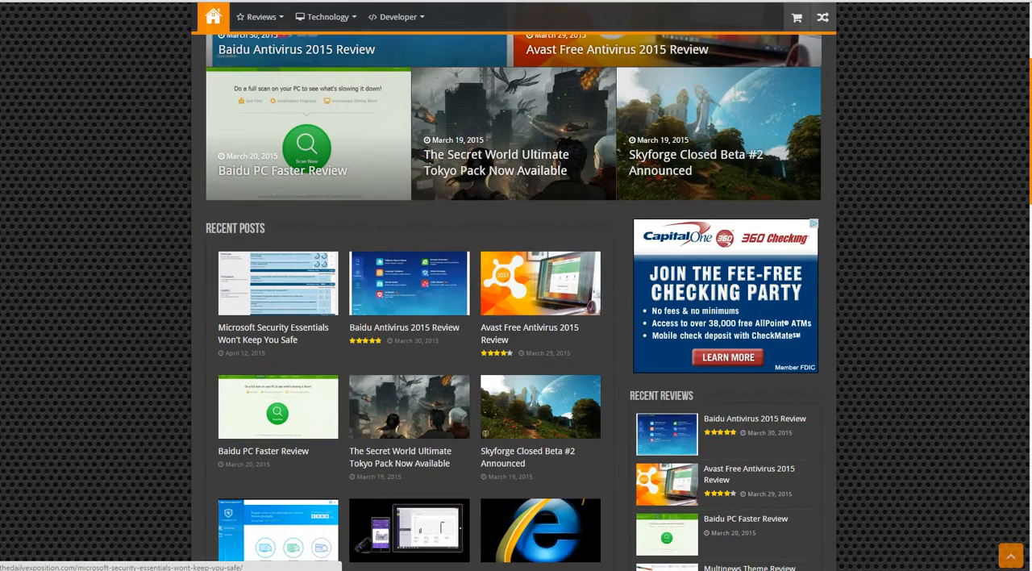
scroll("down", 3)
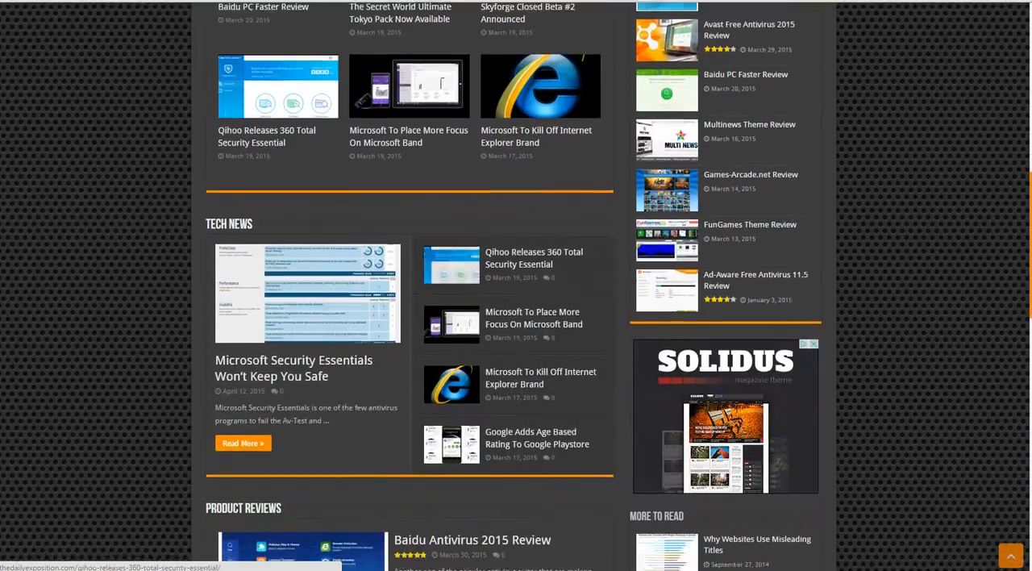
scroll("down", 3)
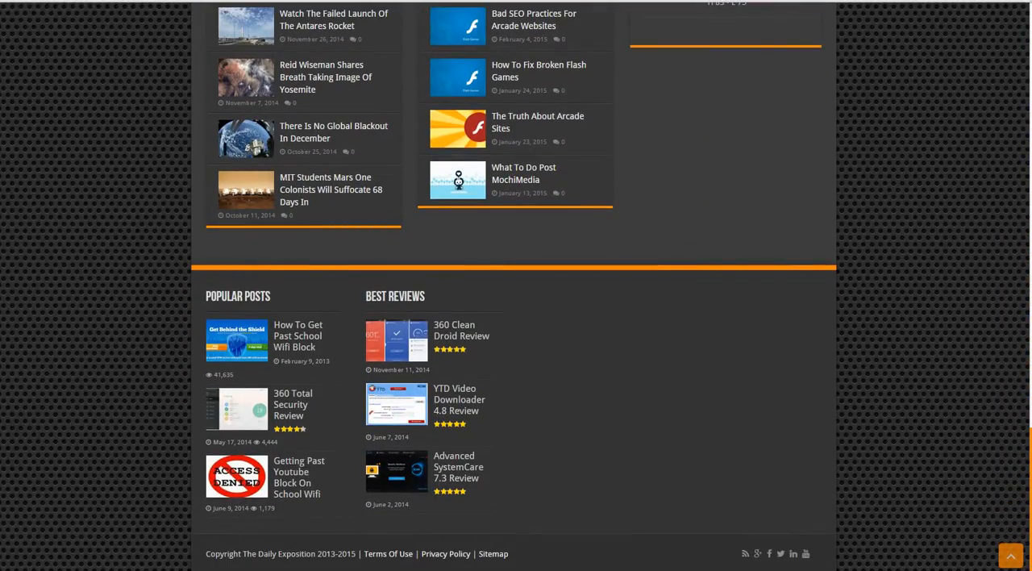
scroll("up", 3)
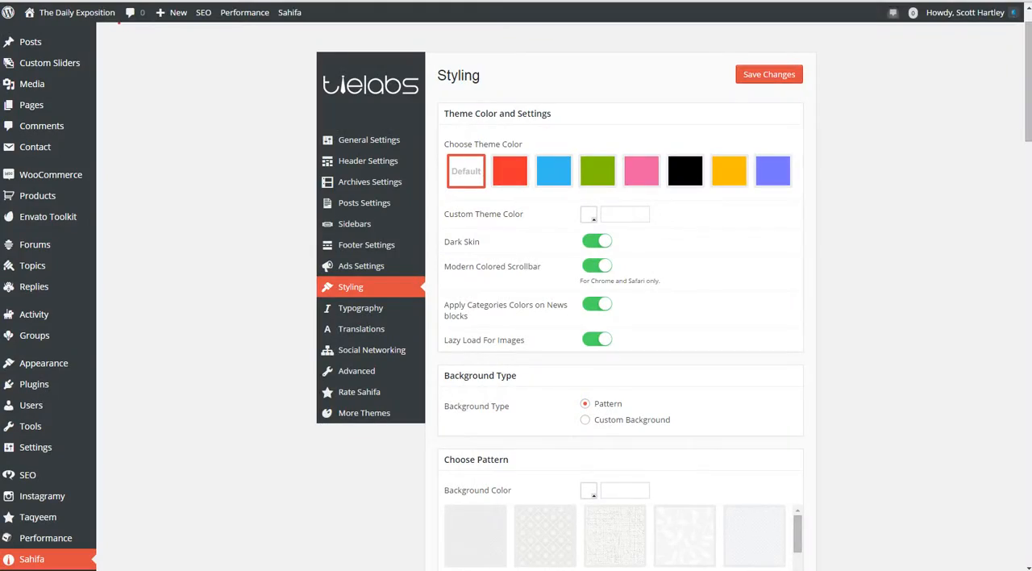
- Highlight Lazy Load For Images and scroll down to the background pattern and Body Styling options
double_click(483, 340)
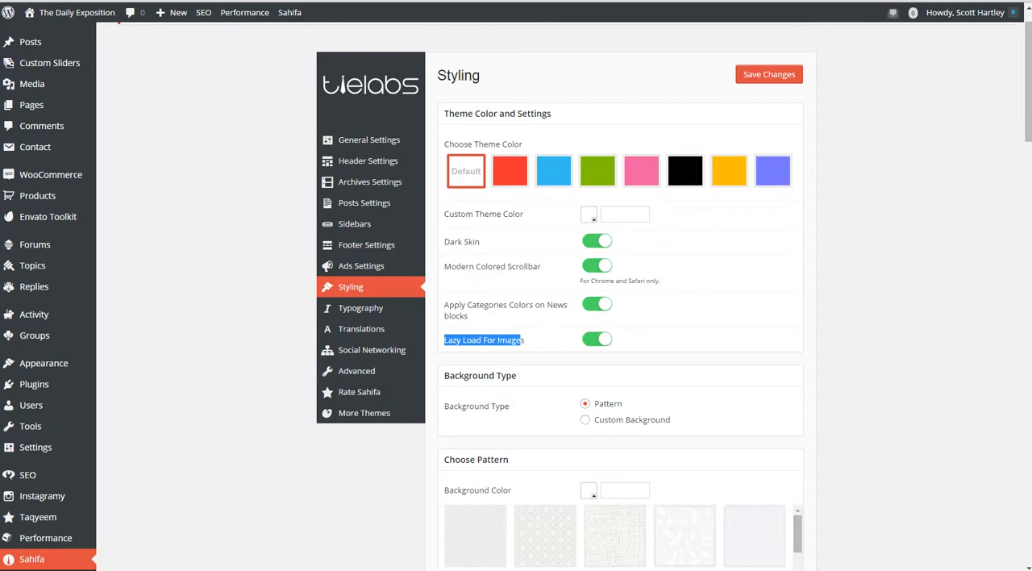
scroll("down", 3)
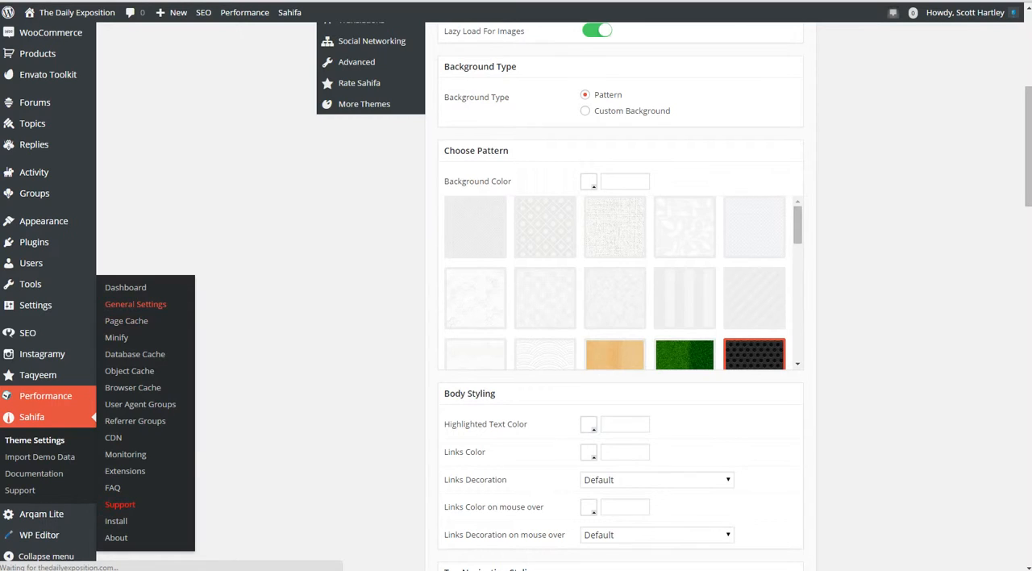
- Review W3 Total Cache General Settings (page and browser cache on), then view the page source
scroll("up", 3)
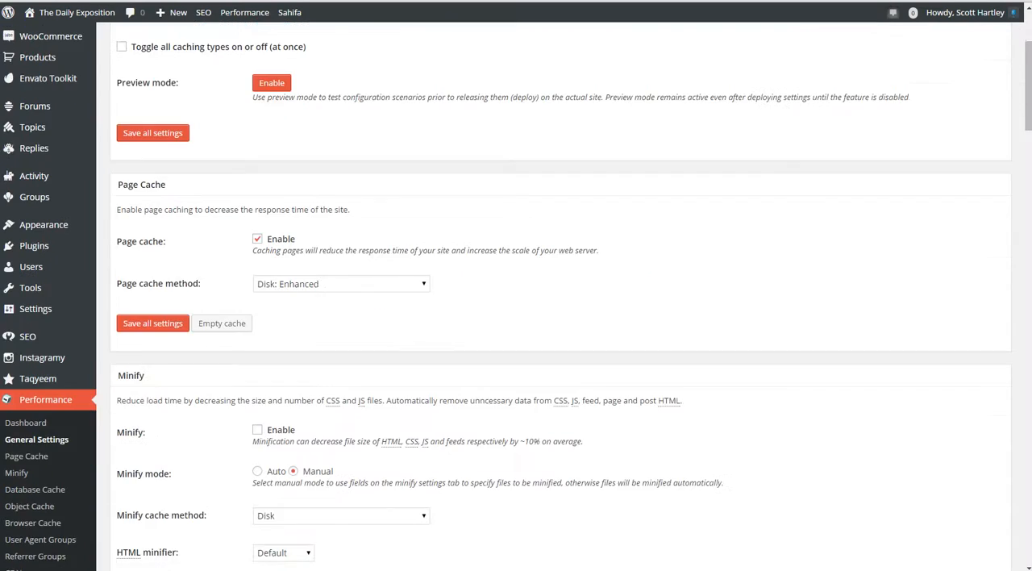
scroll("down", 3)
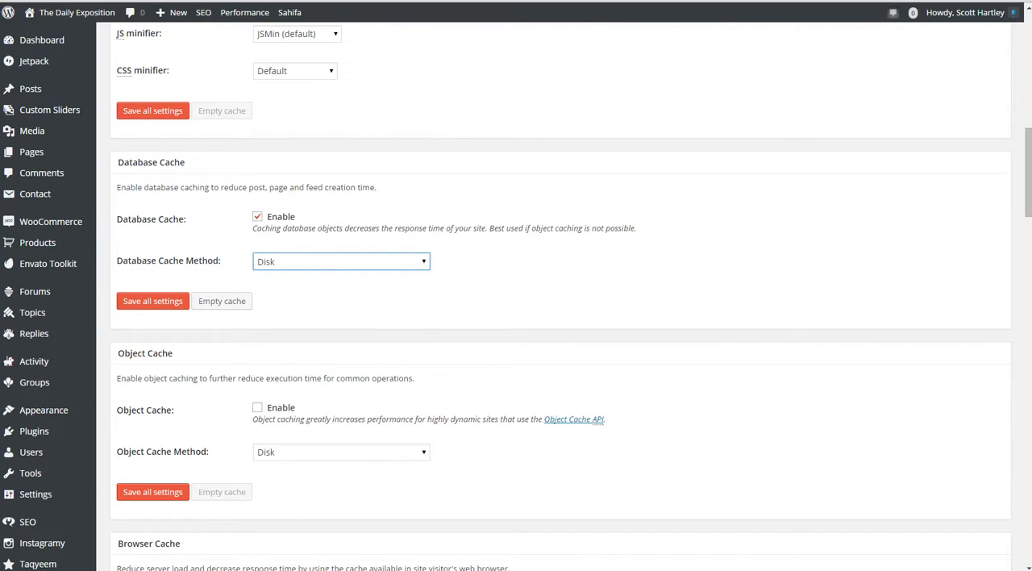
scroll("down", 3)
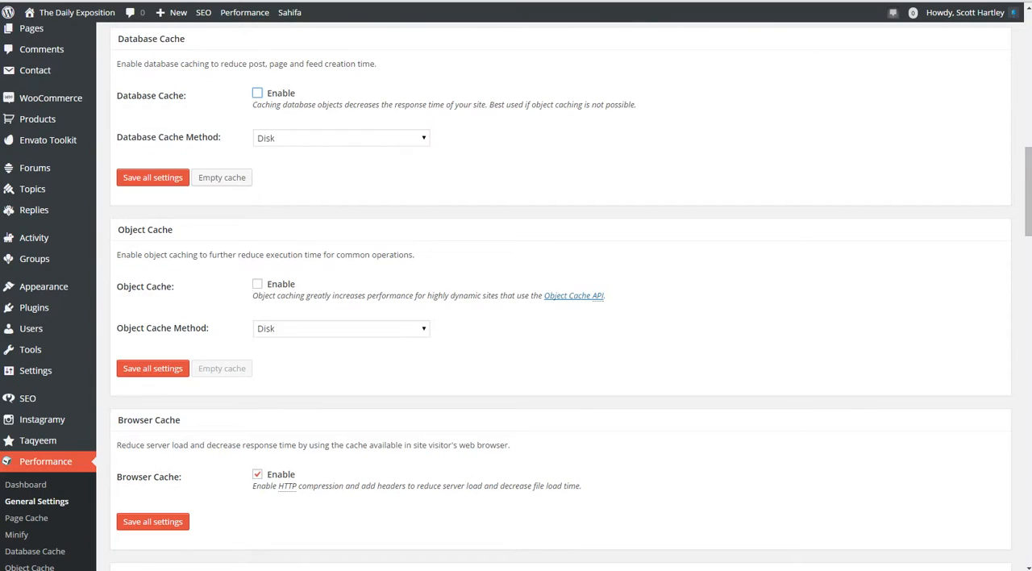
scroll("up", 3)
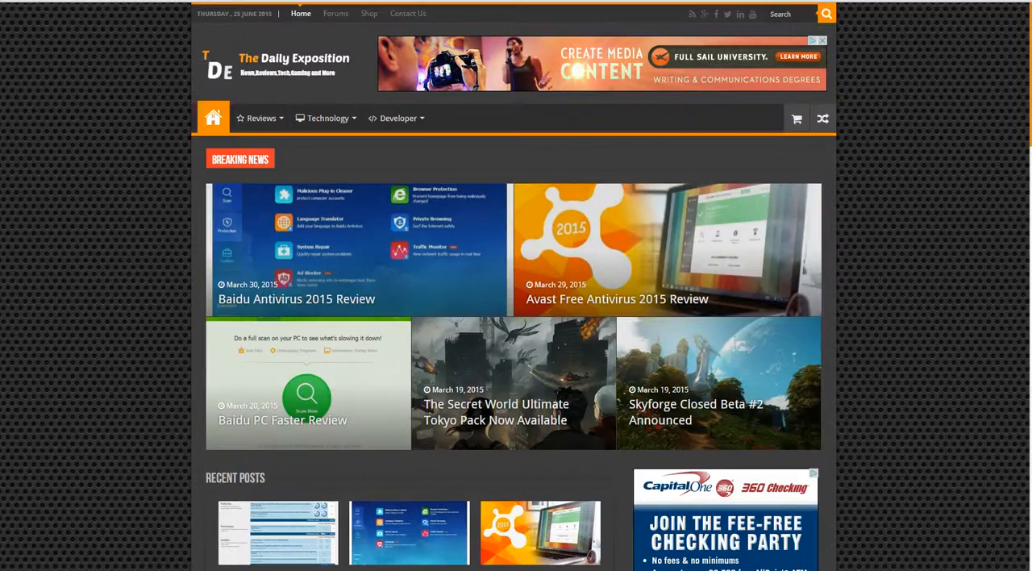
key("ctrl+u")
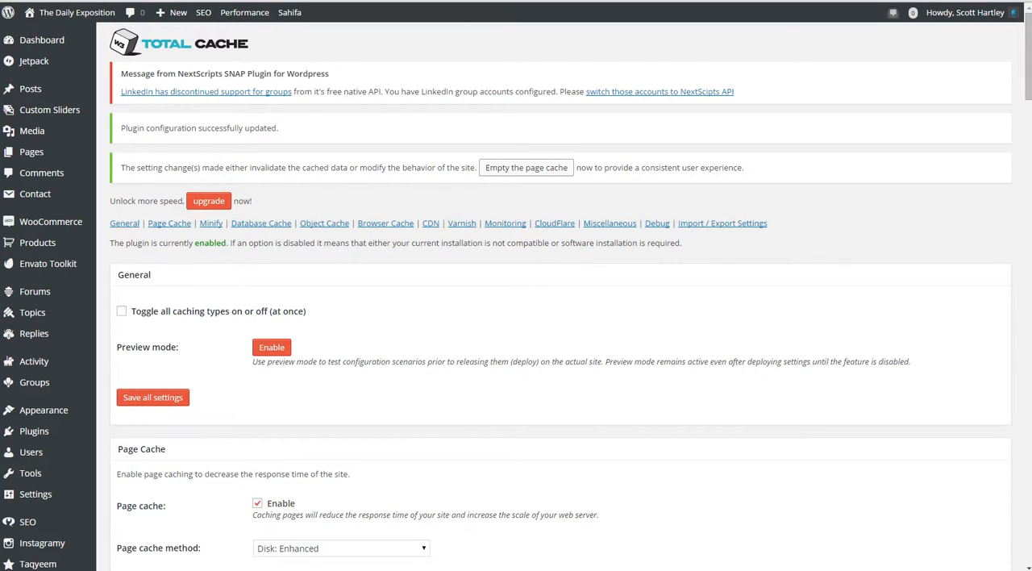
scroll("down", 3)
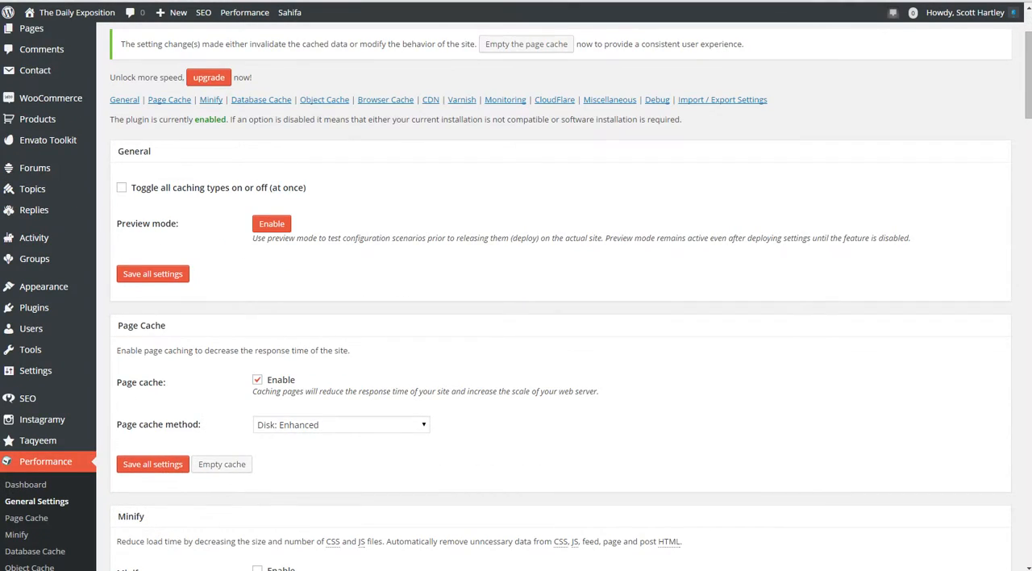
scroll("down", 3)
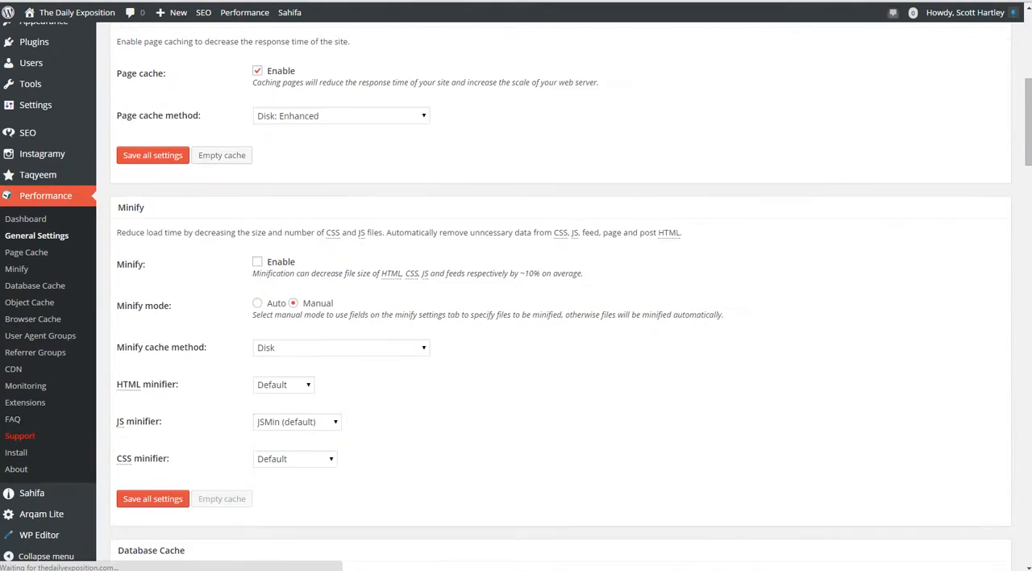
scroll("down", 3)
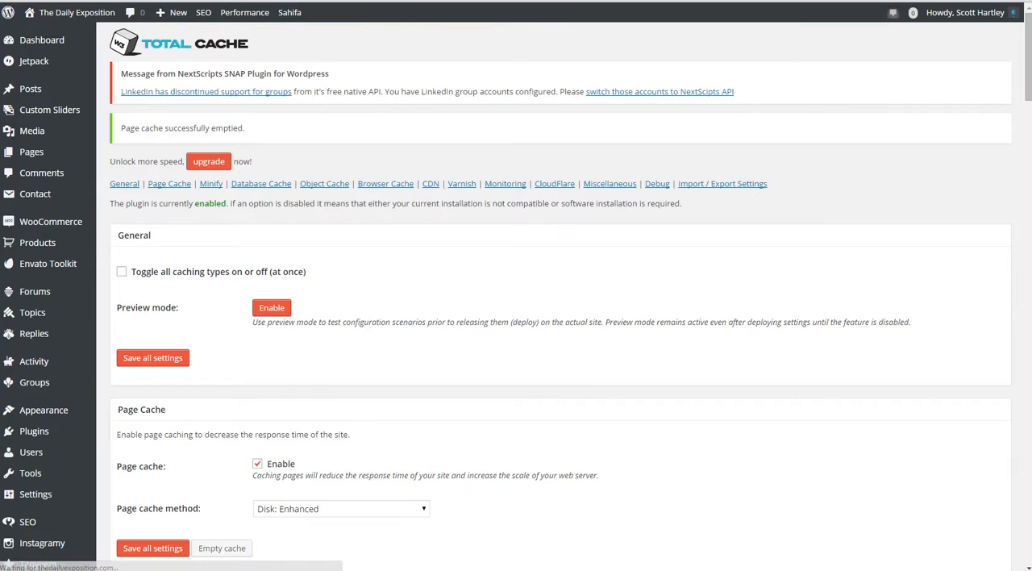
scroll("down", 3)
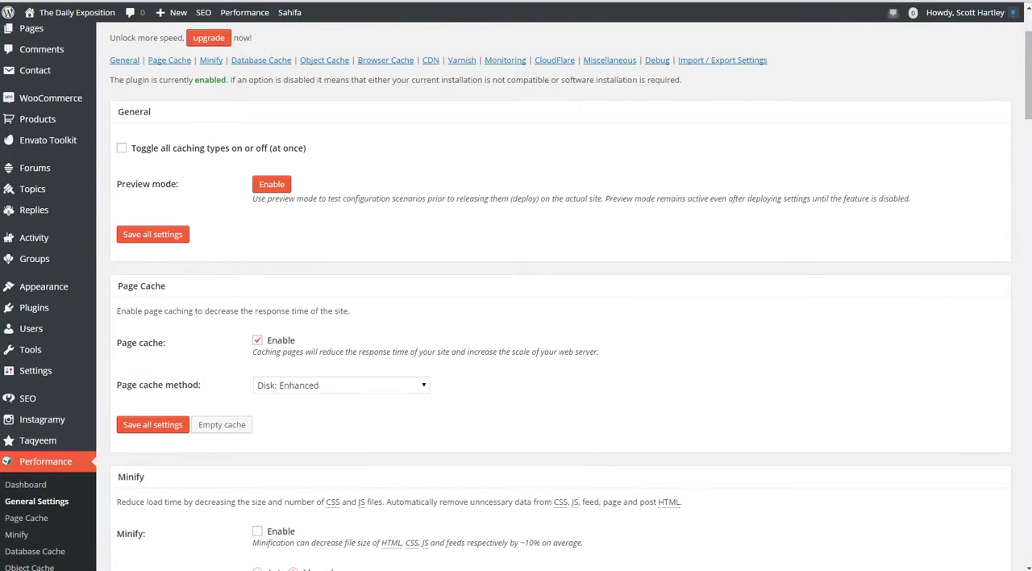
scroll("down", 3)
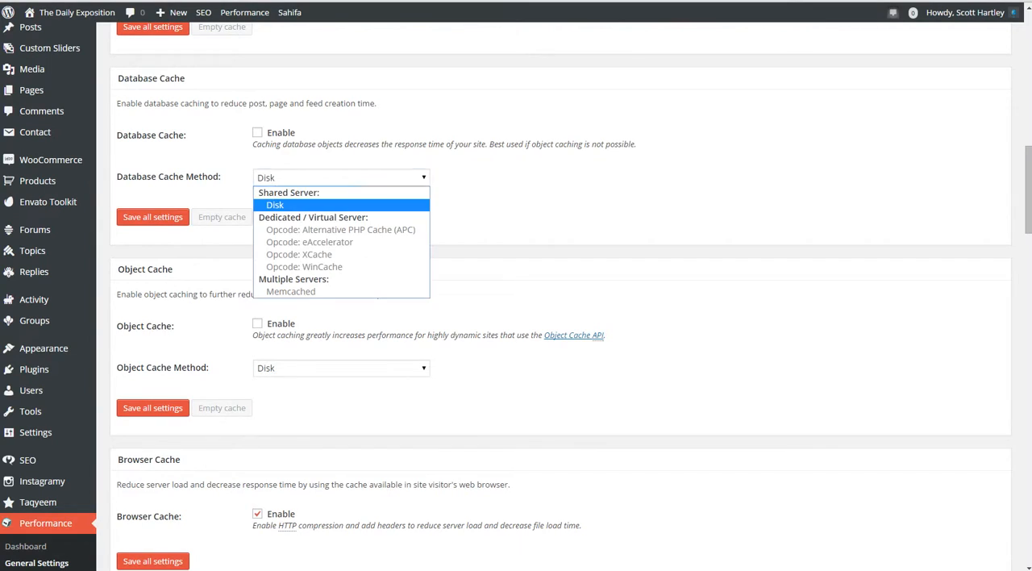
left_click(341, 367)
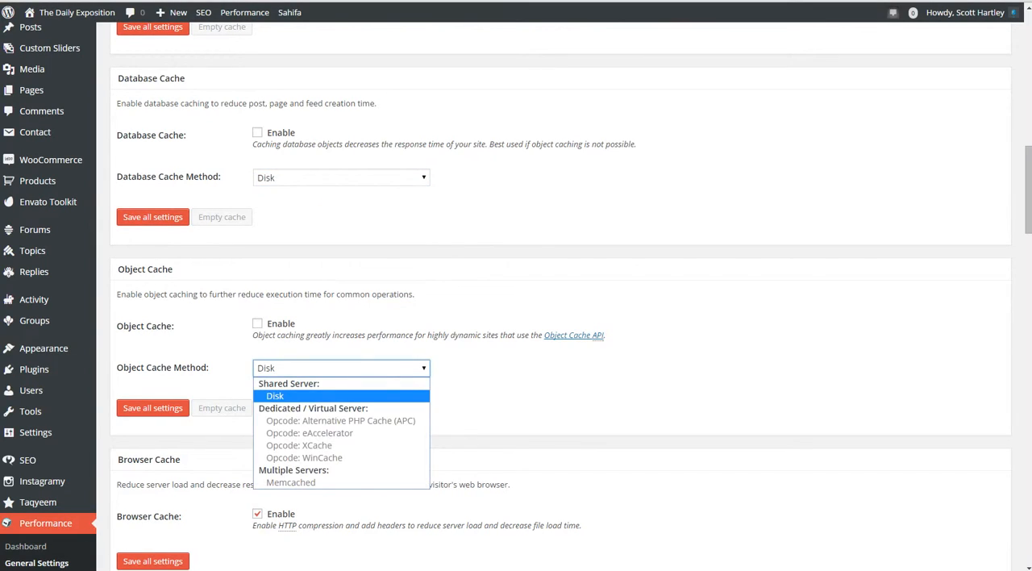
scroll("up", 3)
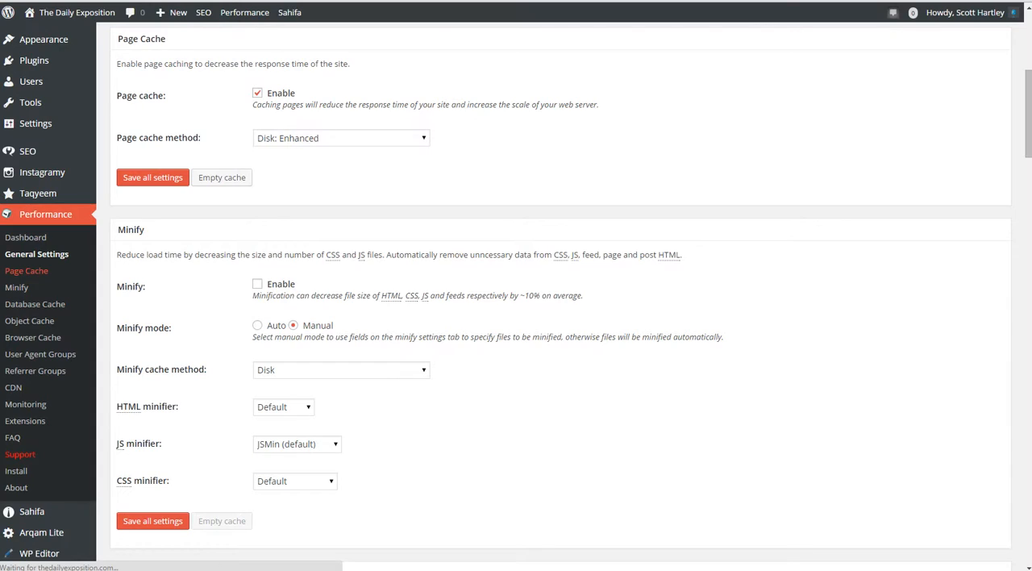
- Open W3 Total Cache Page Cache and review disk-enhanced caching with 900-second priming
left_click(152, 177)
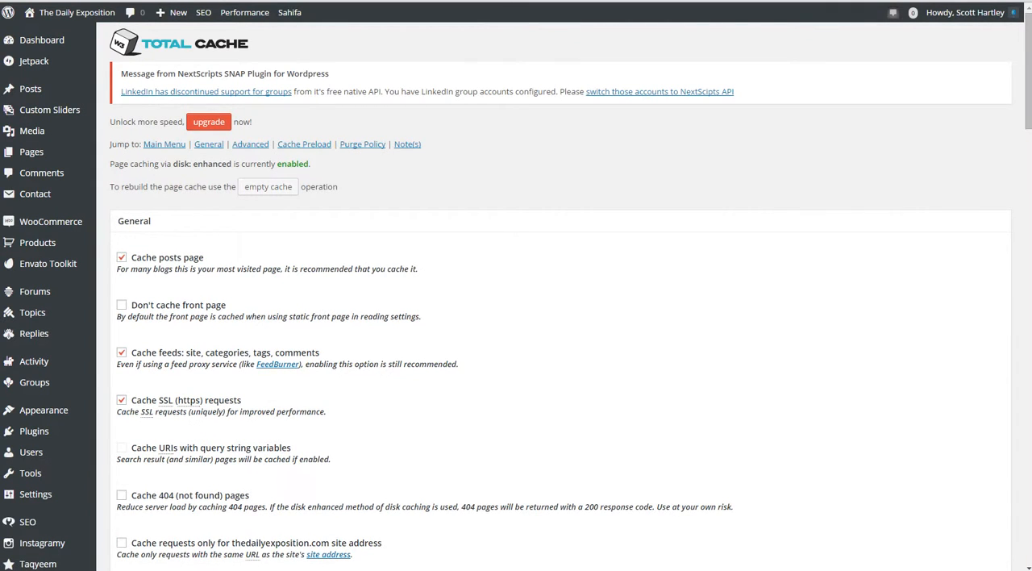
scroll("down", 3)
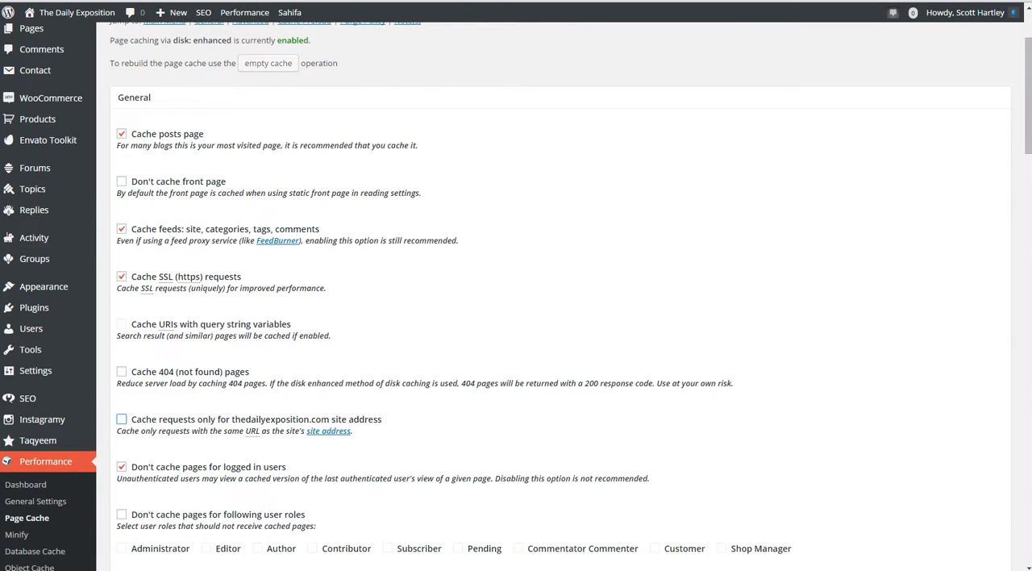
scroll("up", 3)
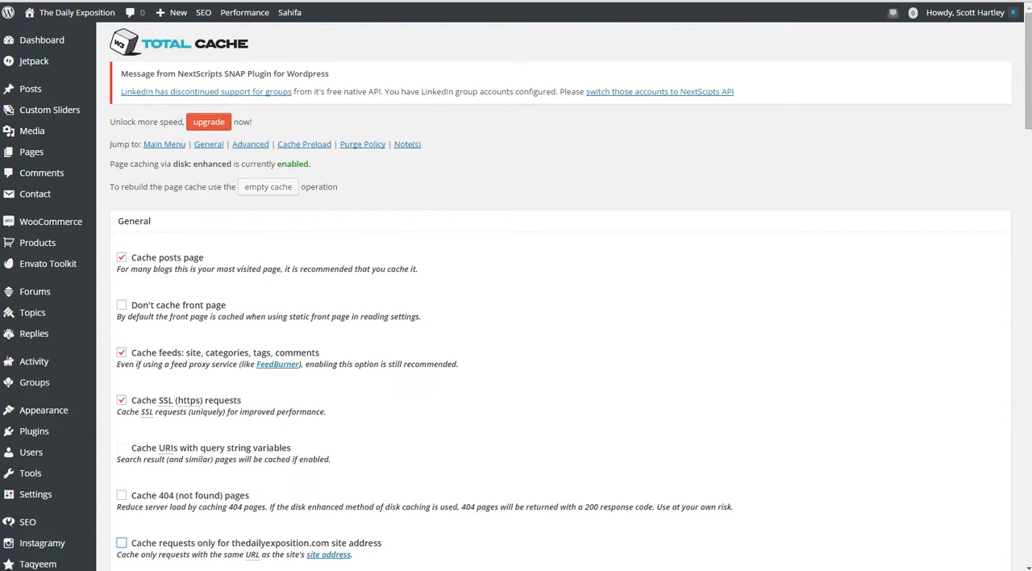
scroll("down", 3)
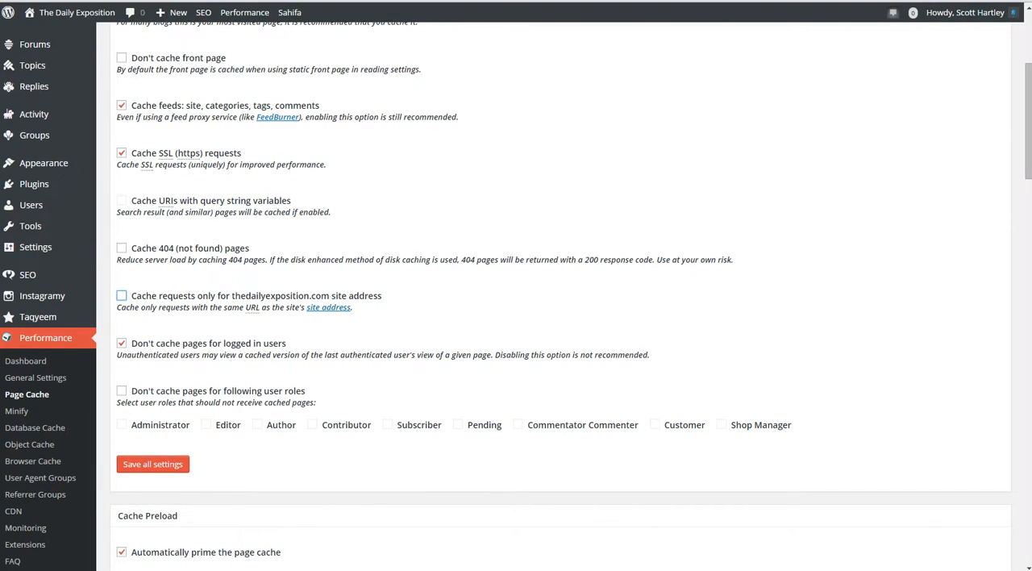
scroll("down", 3)
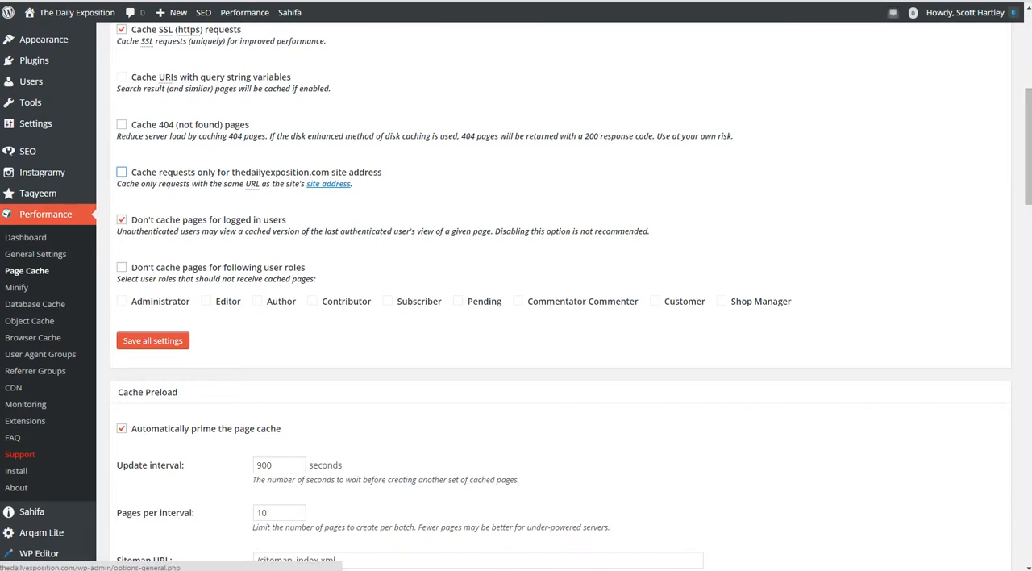
- Enable preloading the post cache on publish and purging the atom feed
scroll("down", 3)
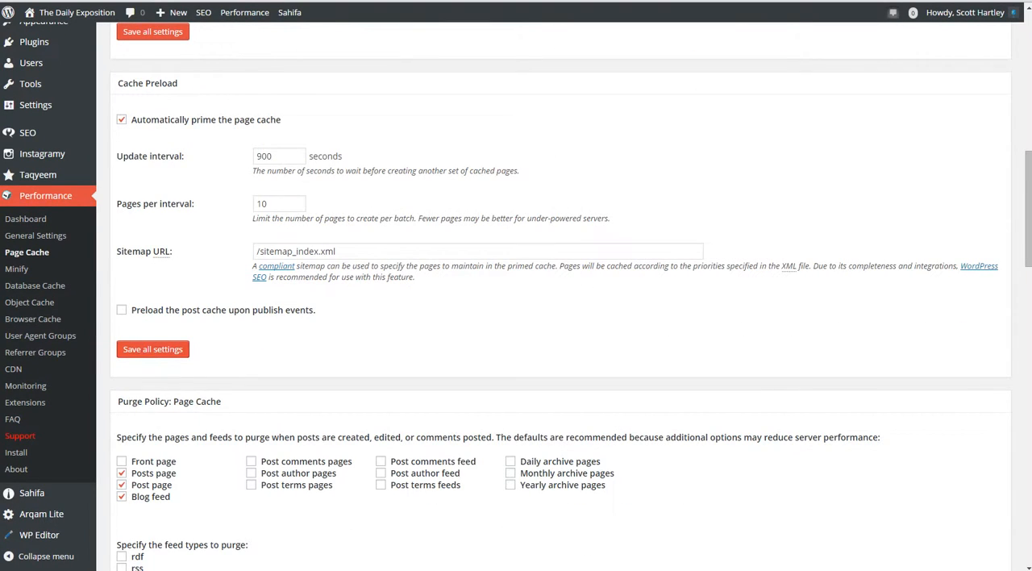
left_click(122, 309)
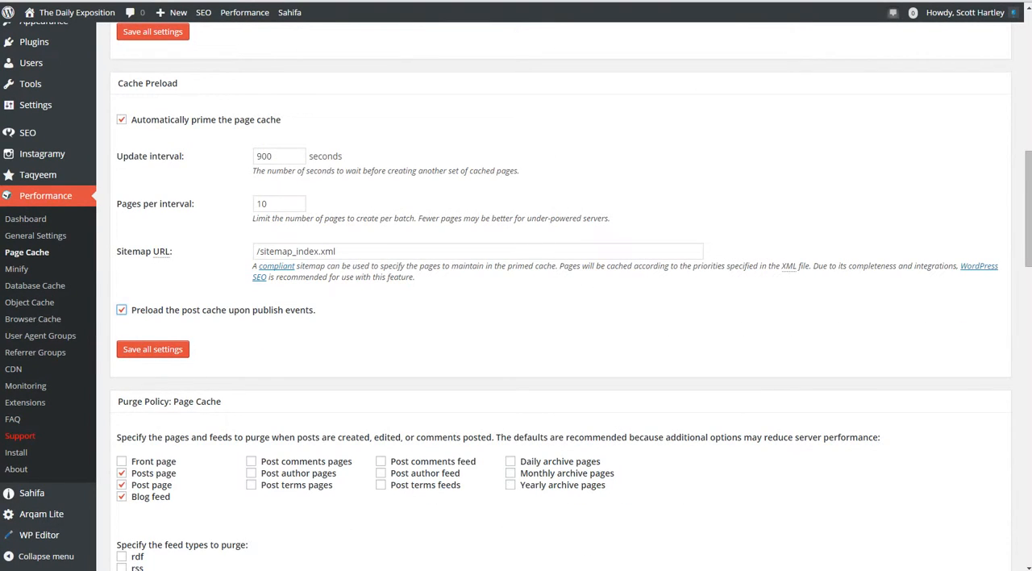
scroll("down", 3)
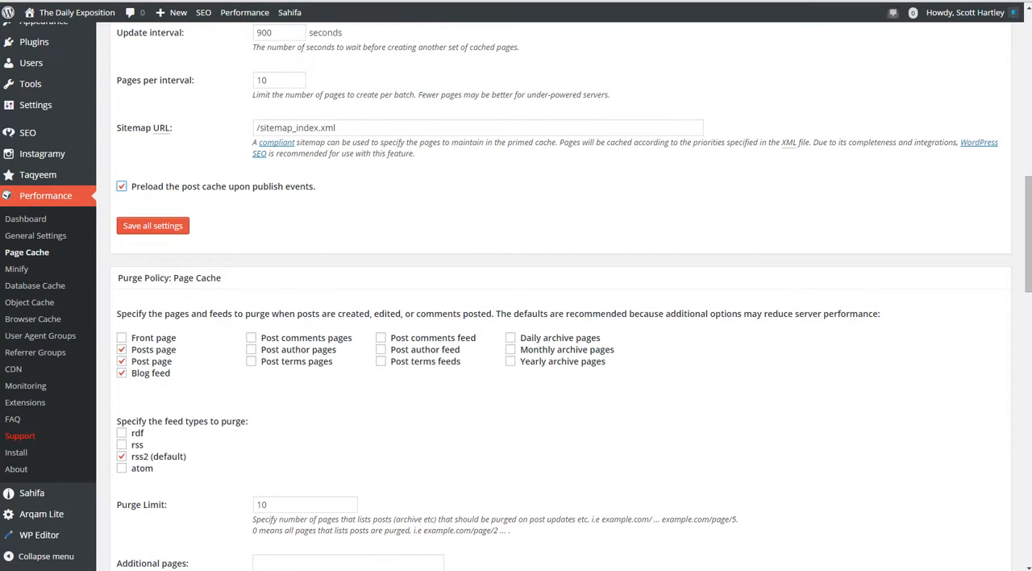
scroll("down", 3)
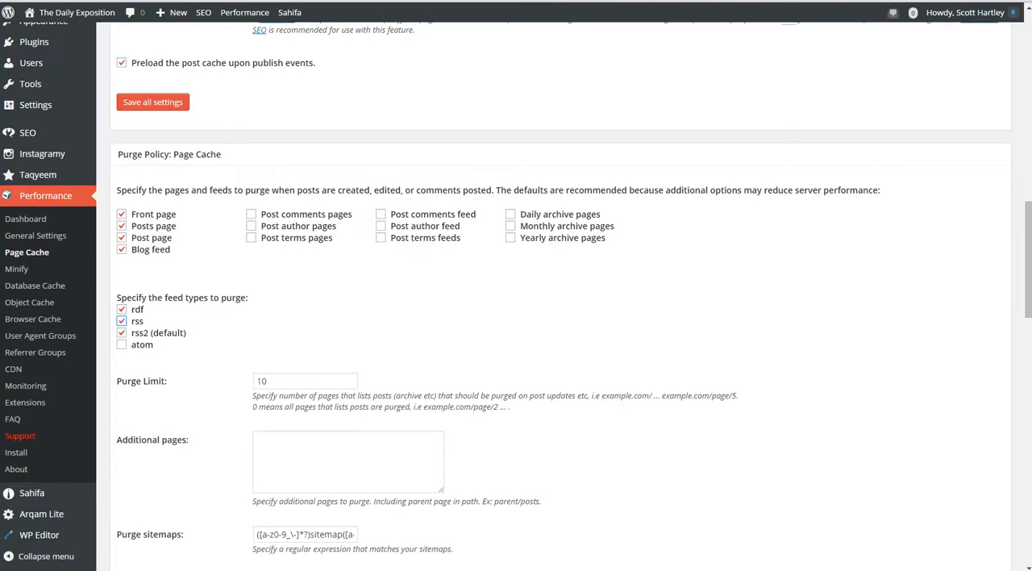
left_click(122, 344)
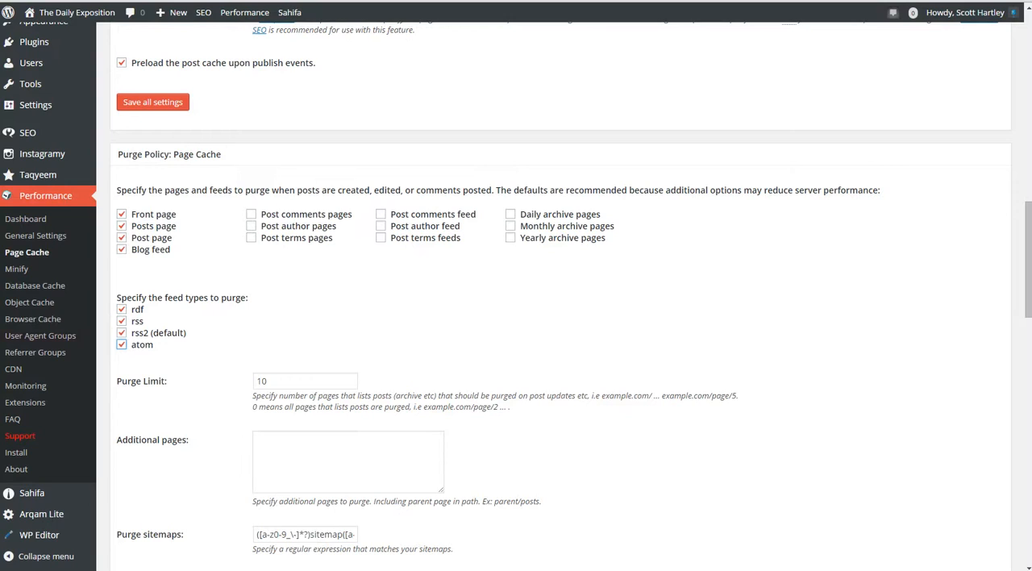
- Scroll through the remaining purge policy and advanced Page Cache options
scroll("down", 3)
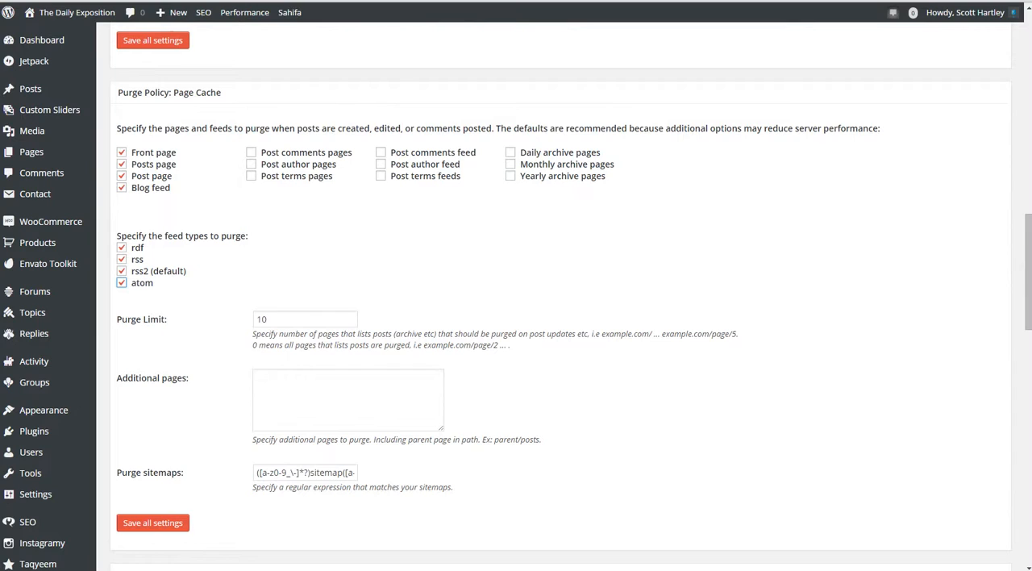
scroll("up", 3)
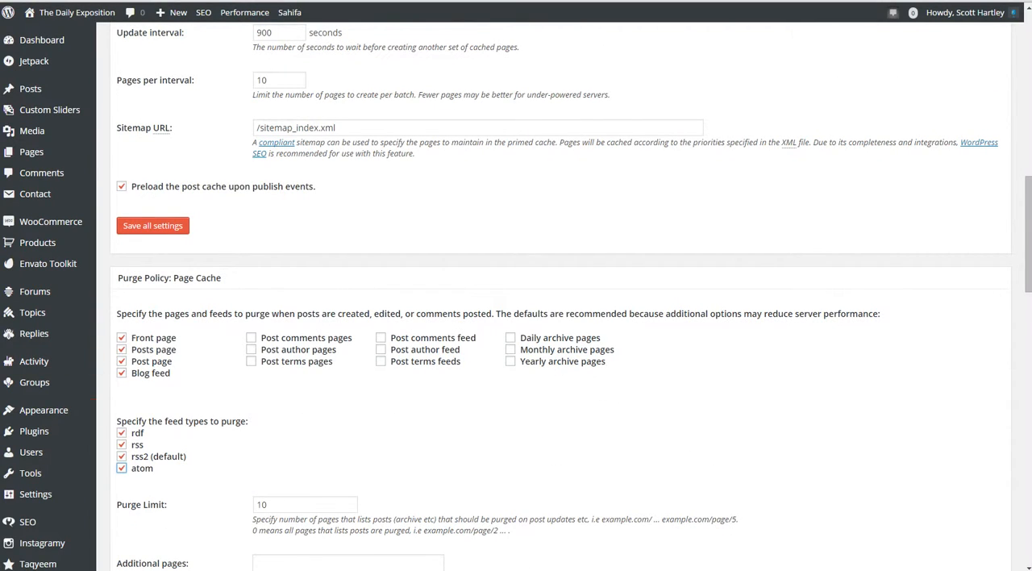
scroll("down", 3)
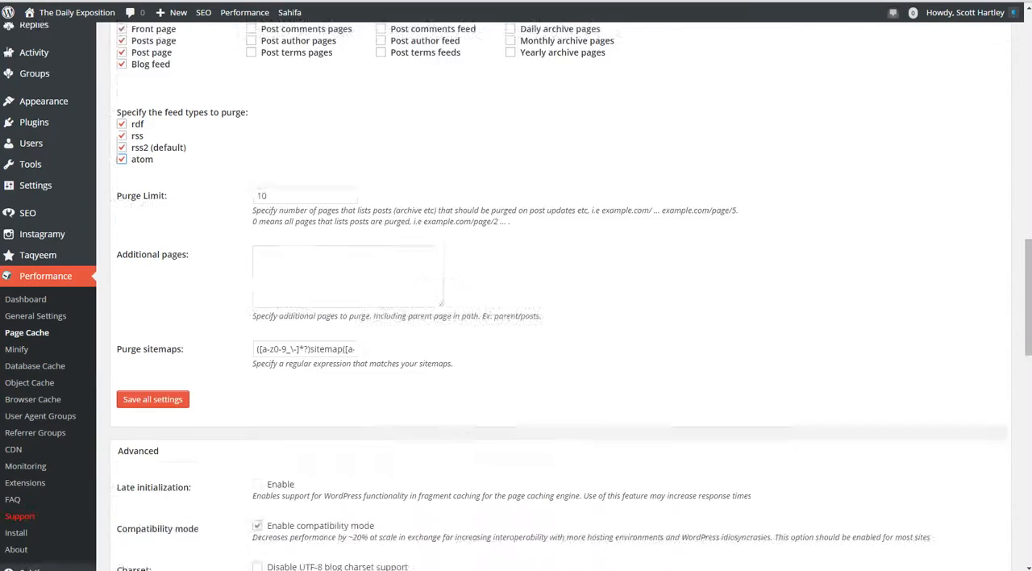
scroll("down", 3)
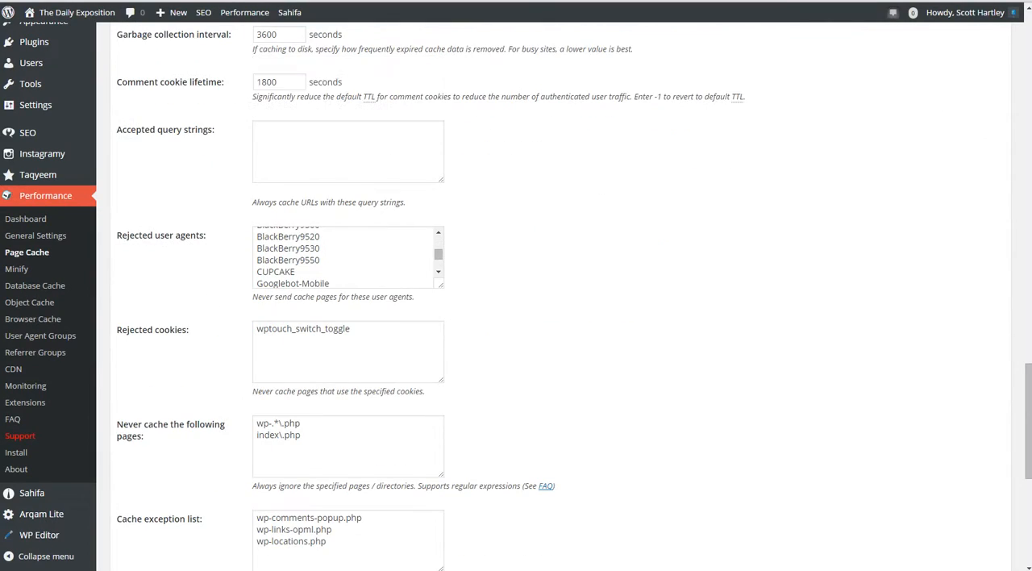
scroll("down", 3)
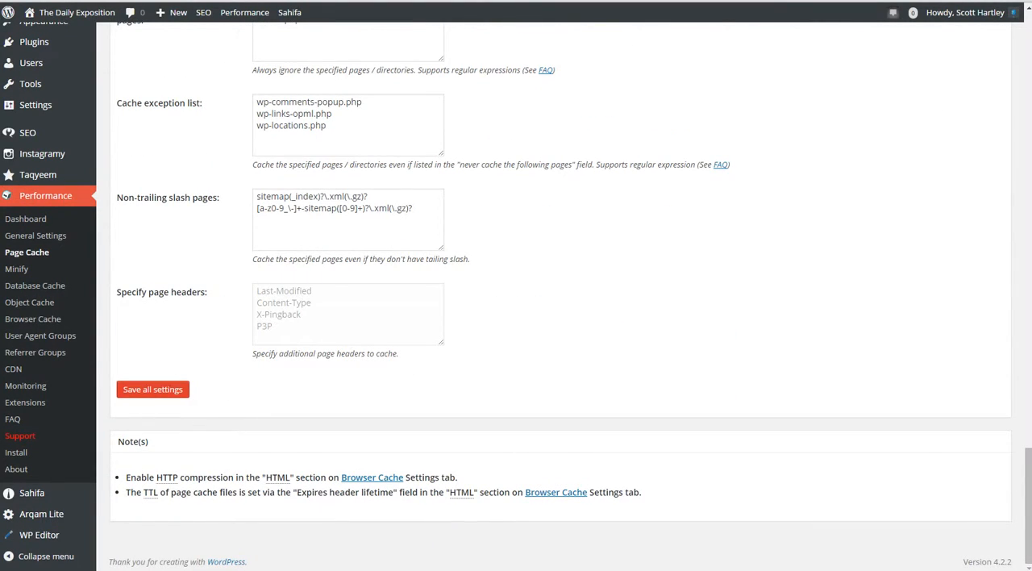
scroll("up", 3)
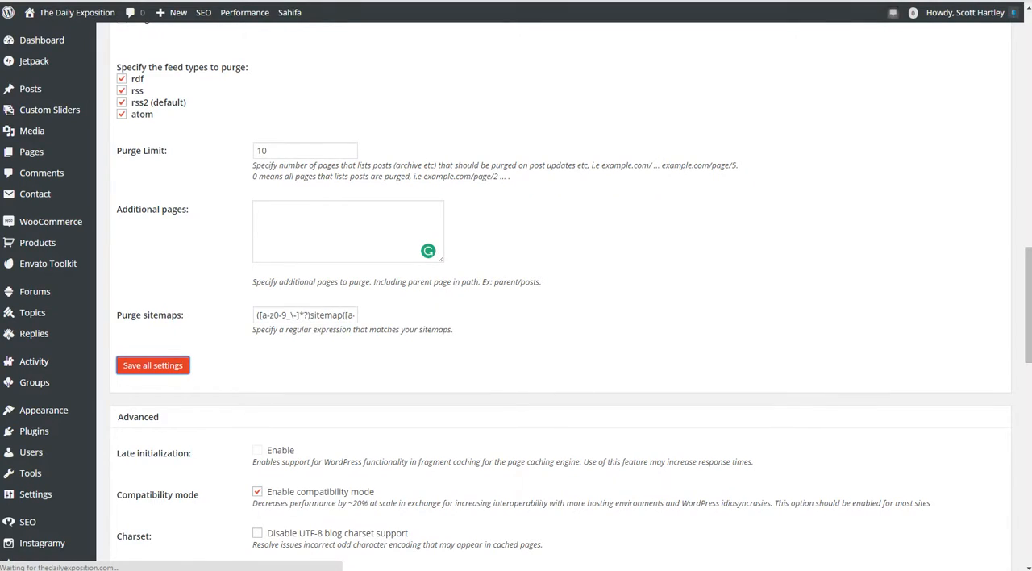
scroll("up", 3)
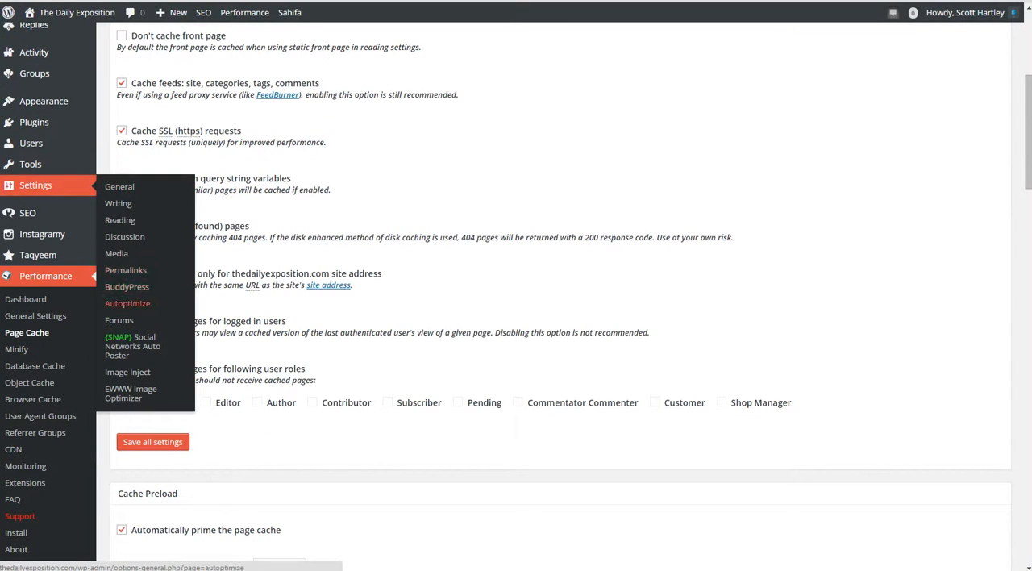
left_click(127, 303)
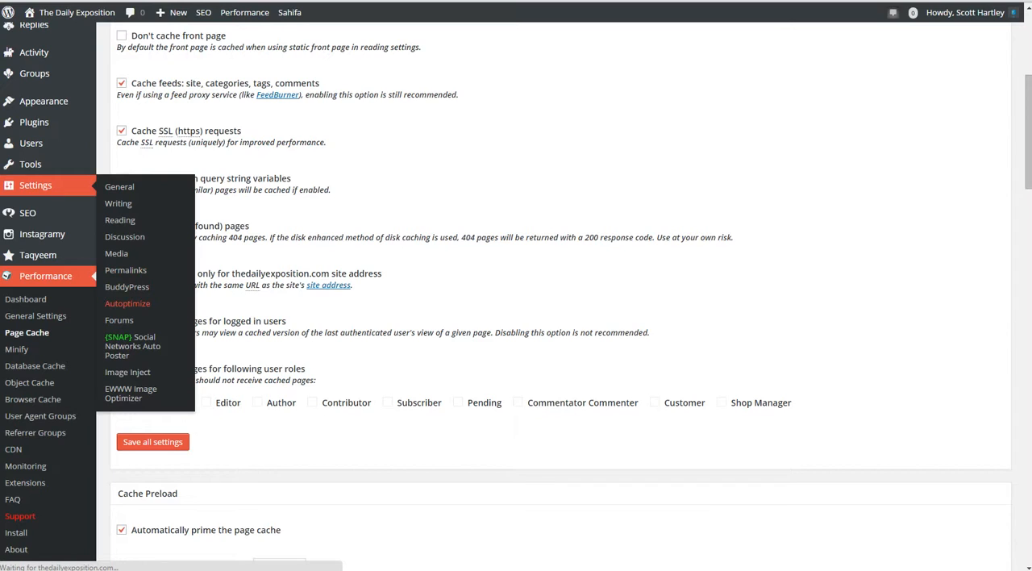
left_click(127, 303)
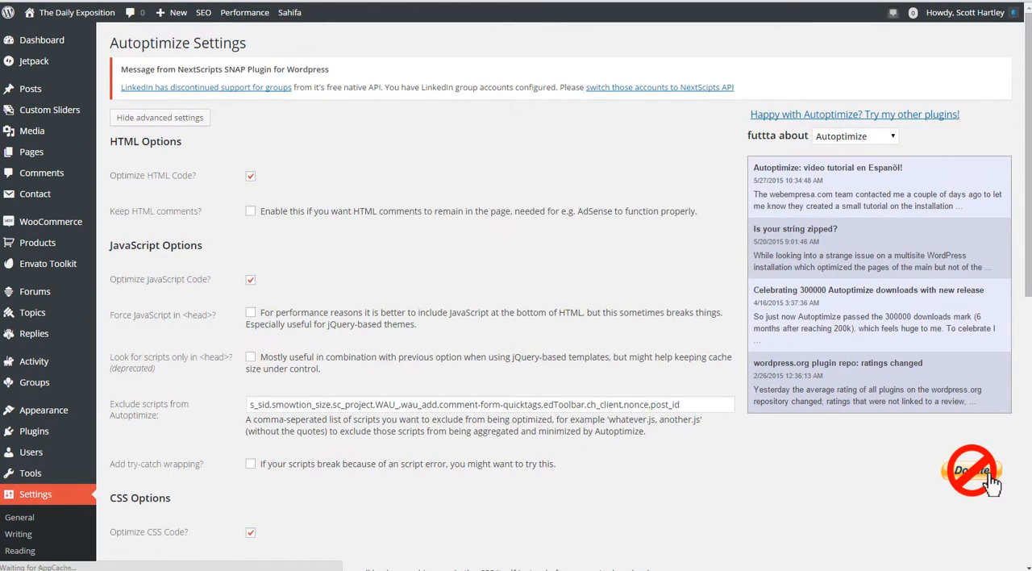
scroll("down", 3)
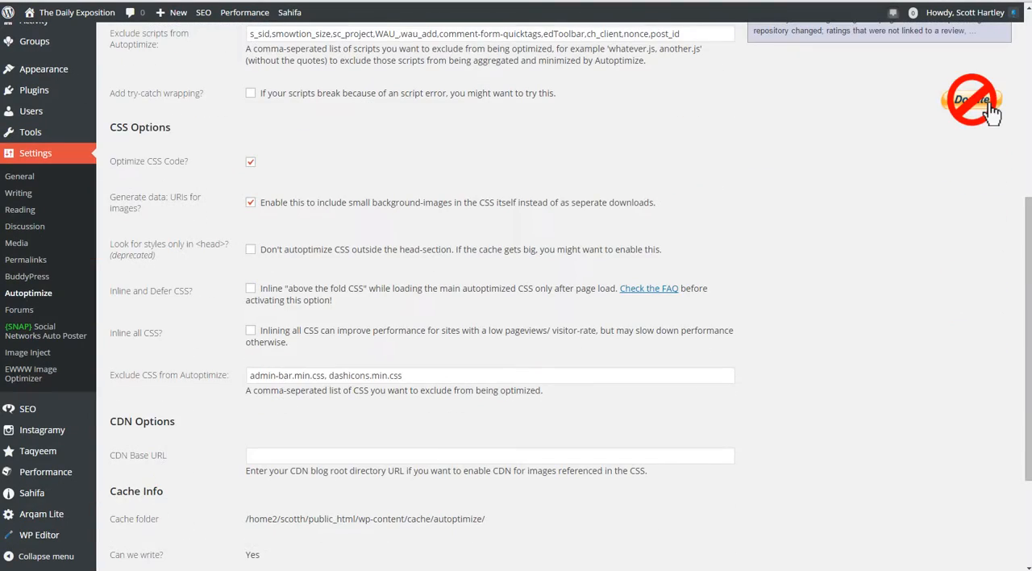
scroll("down", 3)
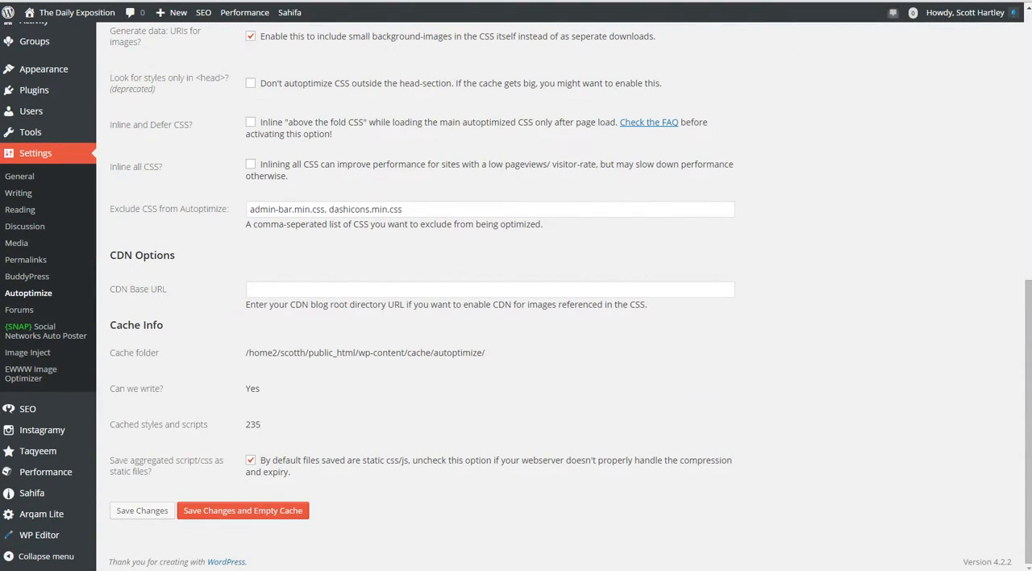
scroll("up", 3)
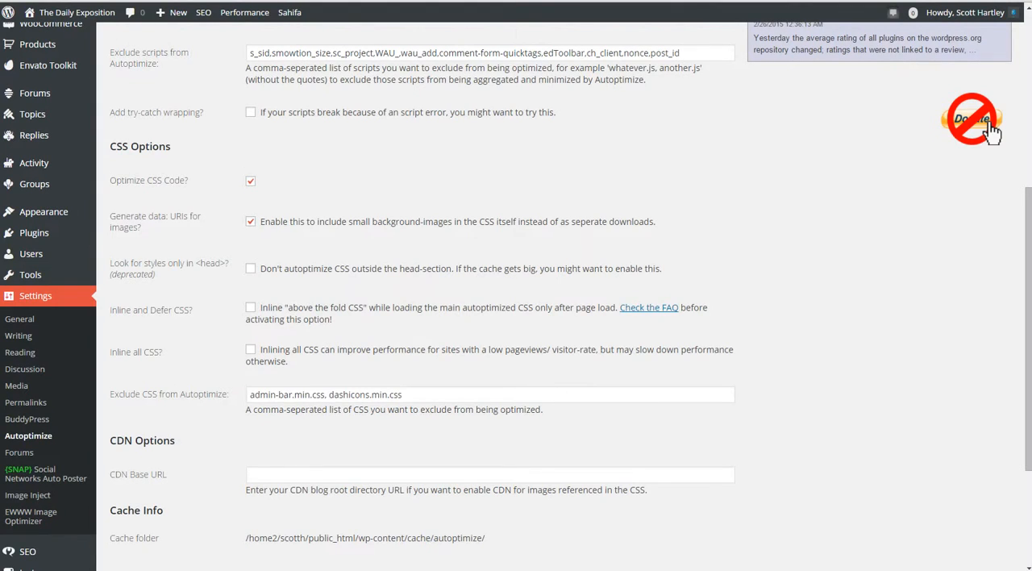
scroll("up", 3)
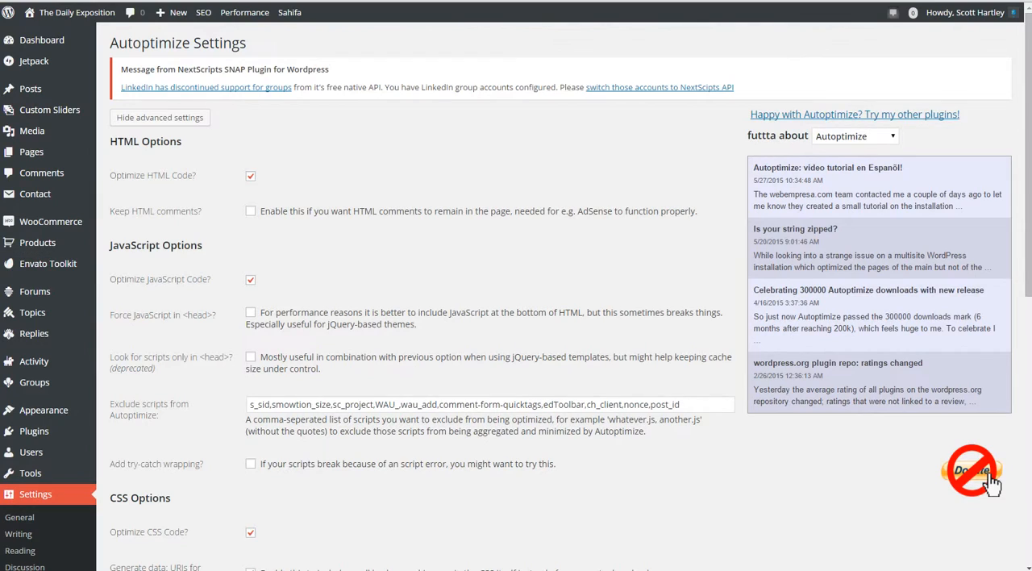
scroll("down", 3)
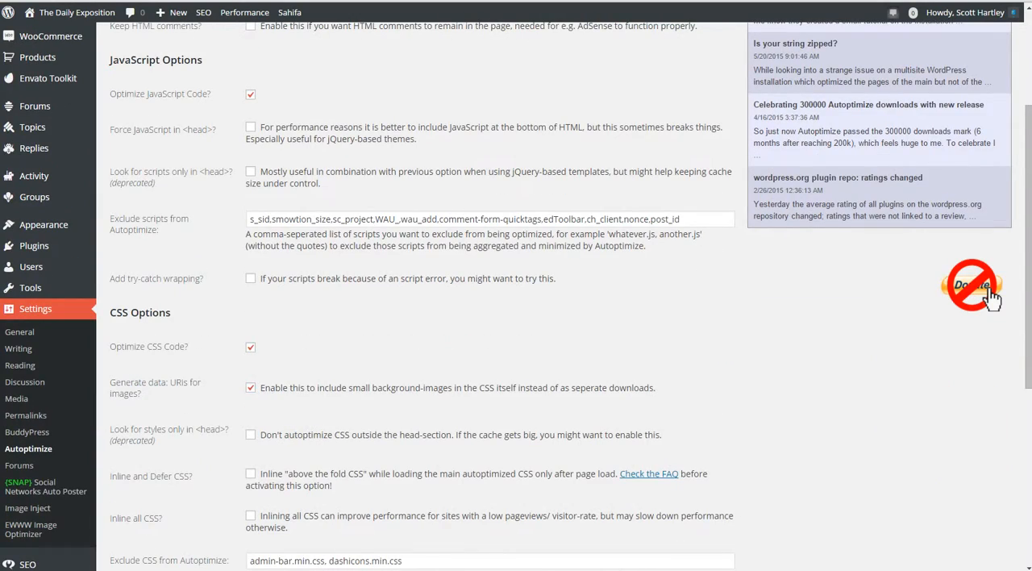
scroll("down", 3)
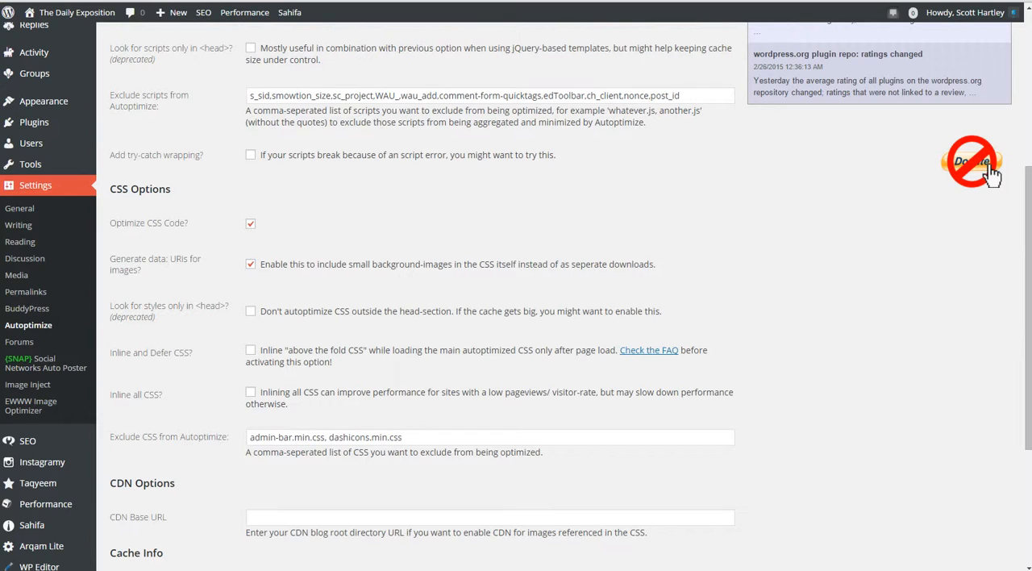
scroll("down", 3)
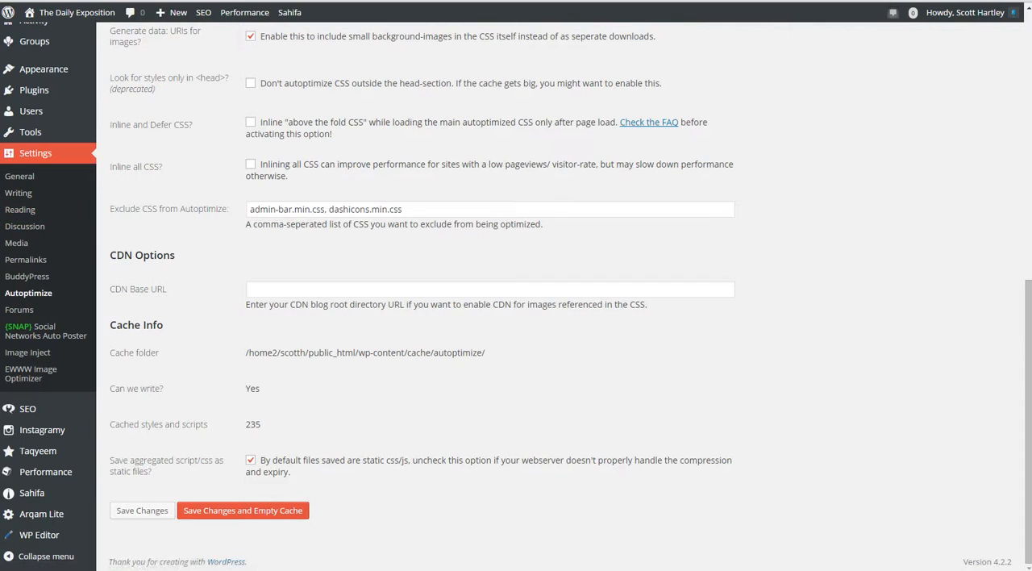
scroll("up", 3)
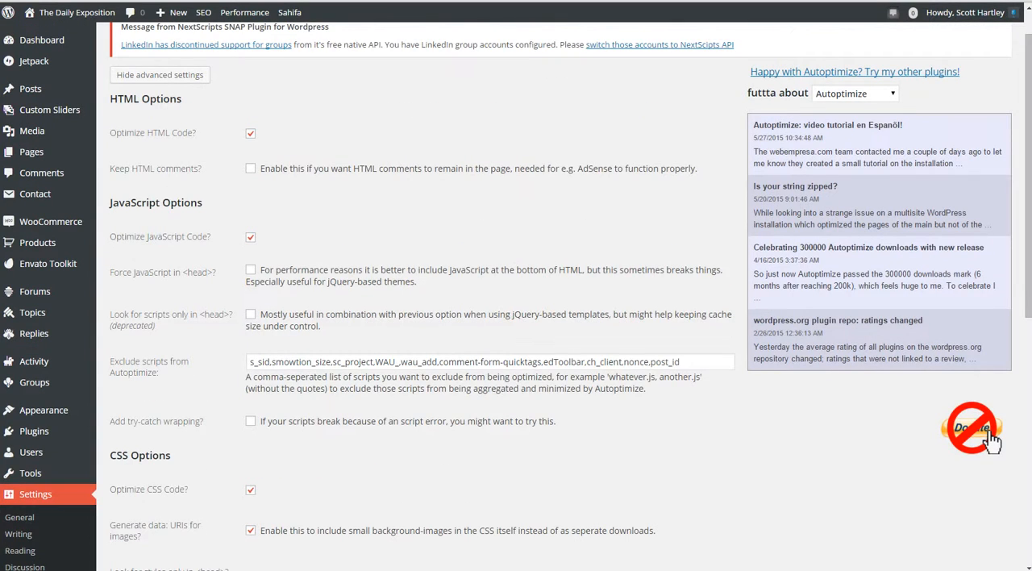
scroll("down", 3)
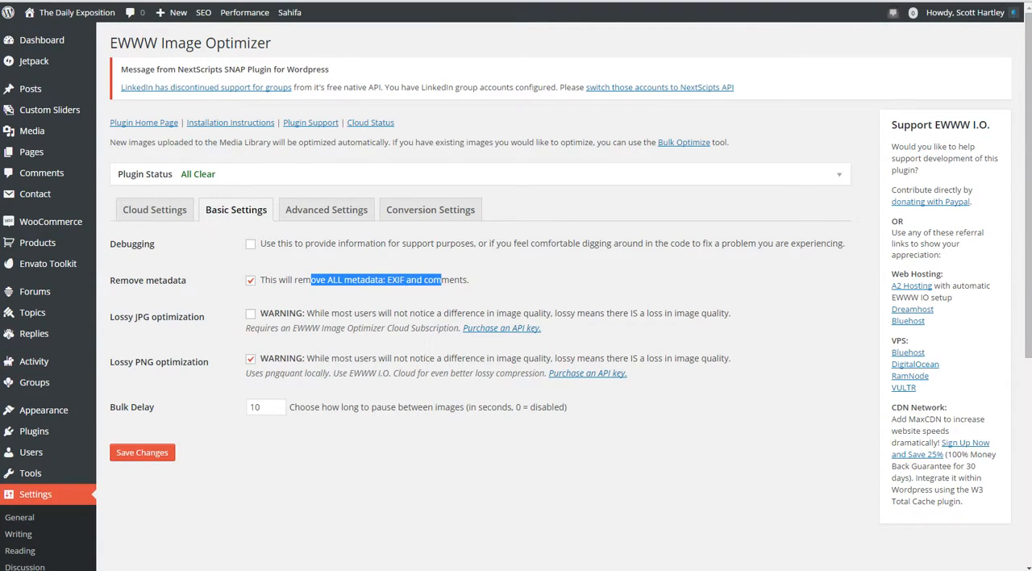
- Read the metadata removal setting, then view Plugin Status showing 236.81 MB saved and all tools installed
triple_click(363, 278)
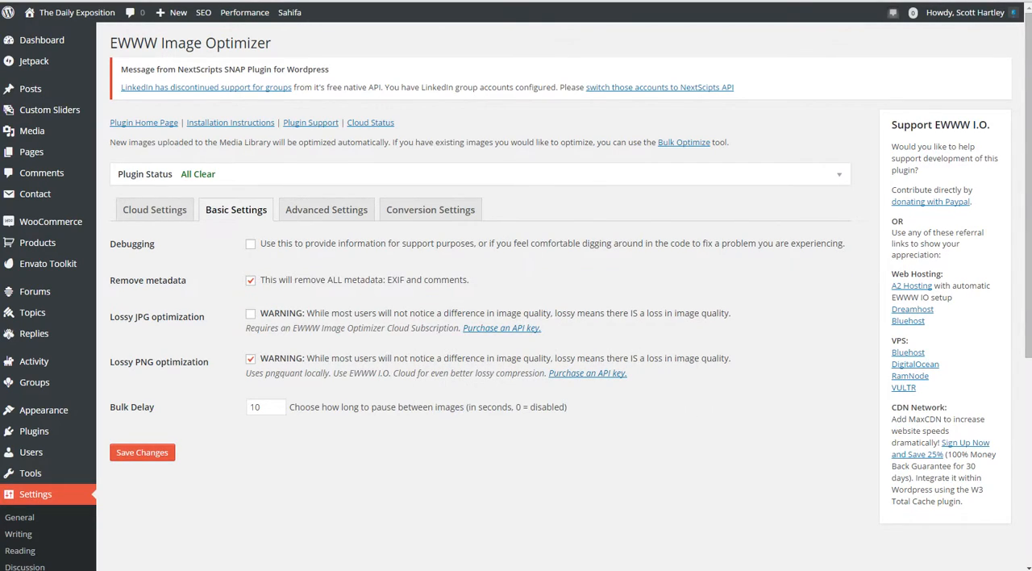
double_click(453, 280)
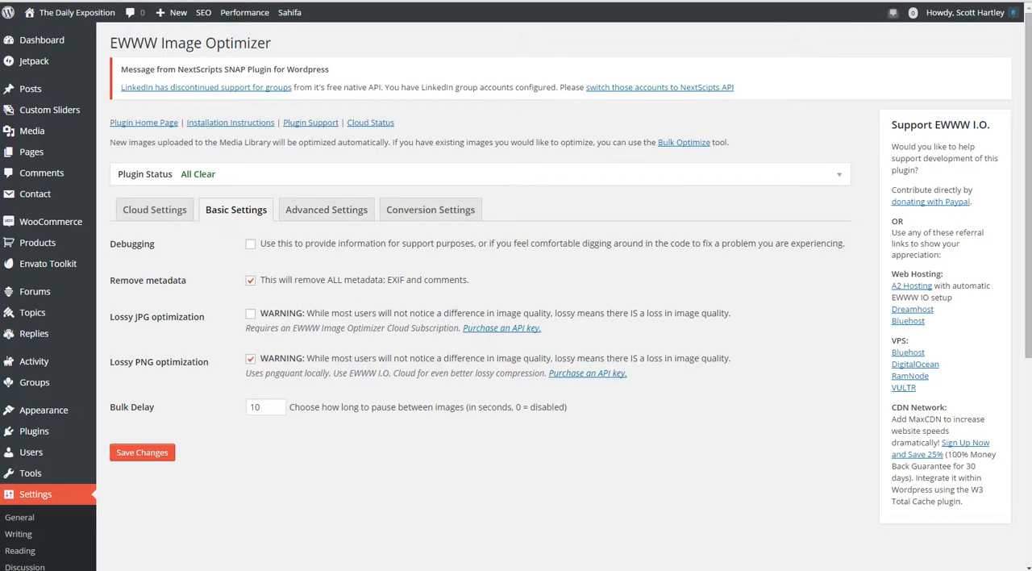
left_click(838, 174)
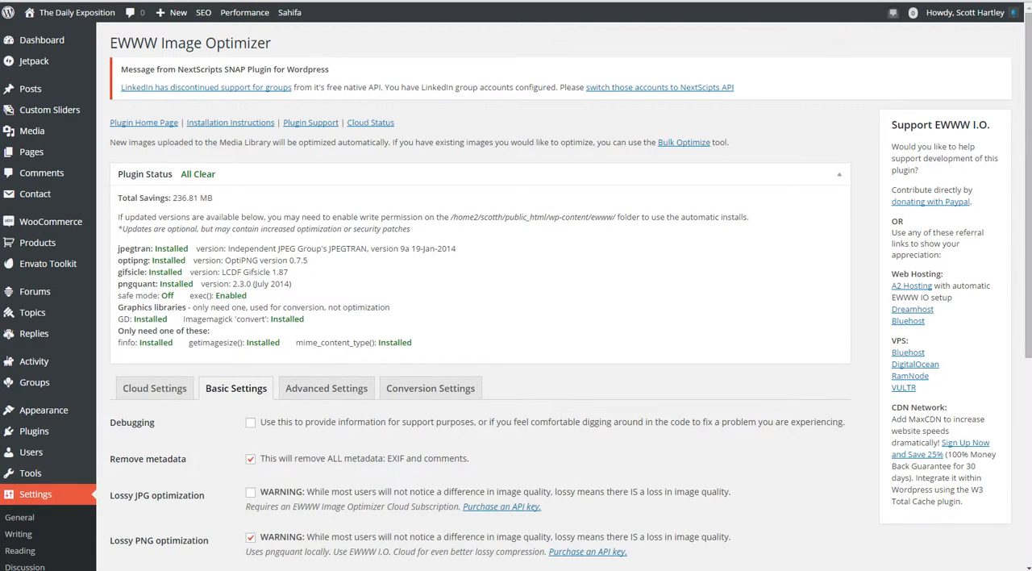
left_click(326, 387)
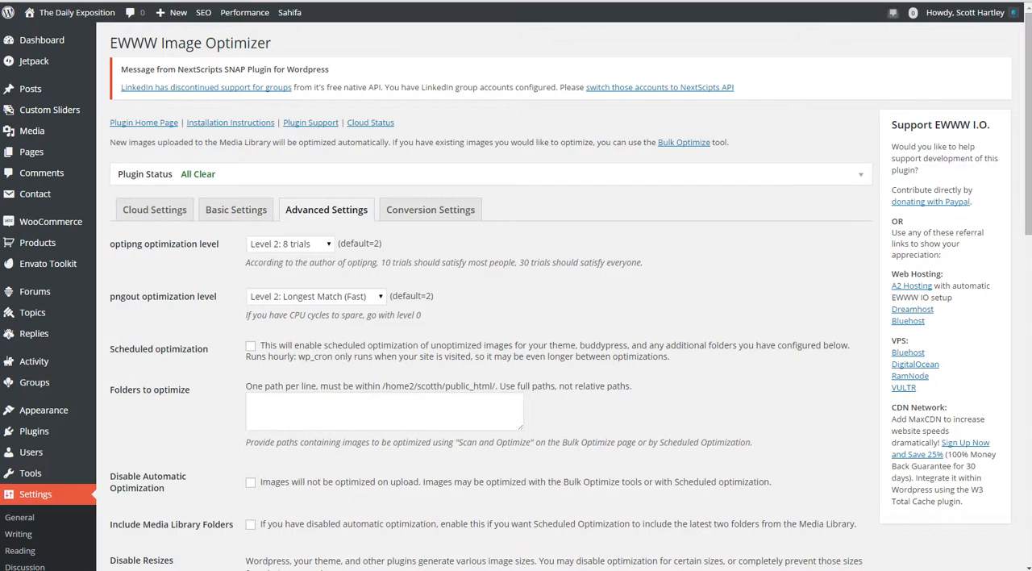
- Enable scheduled optimization with pngout disabled on the Advanced Settings tab and save changes
left_click(250, 345)
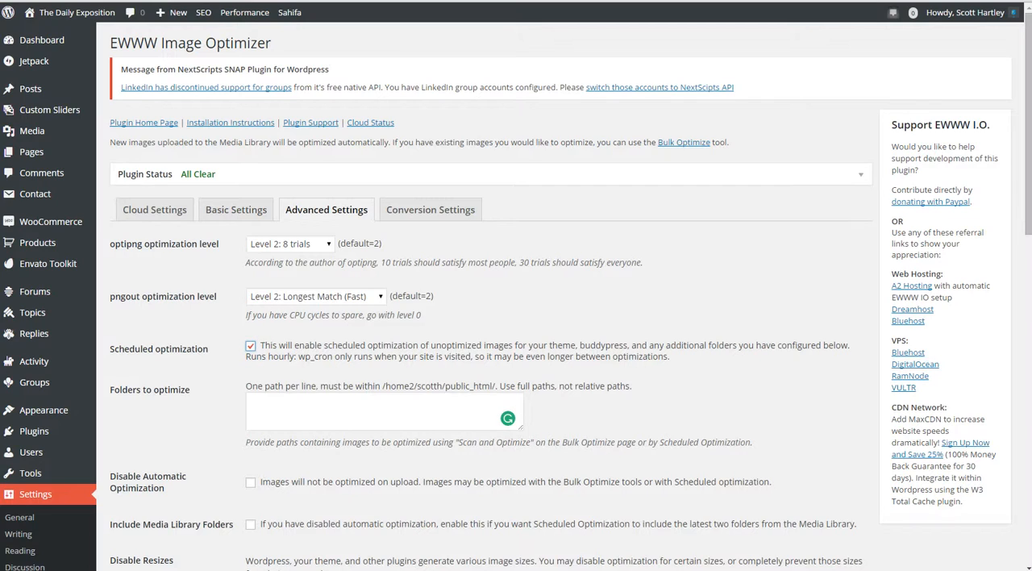
scroll("down", 3)
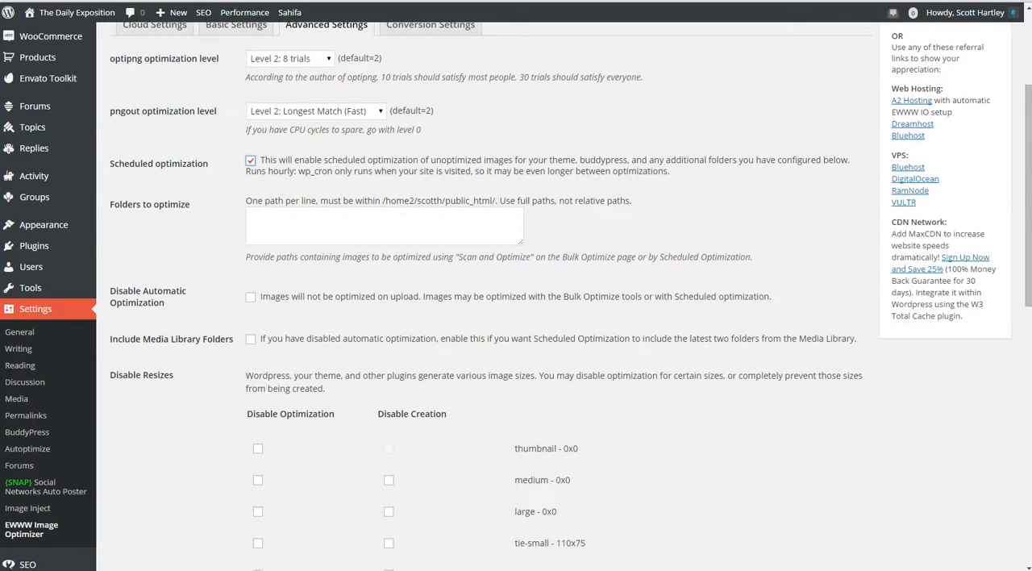
scroll("down", 3)
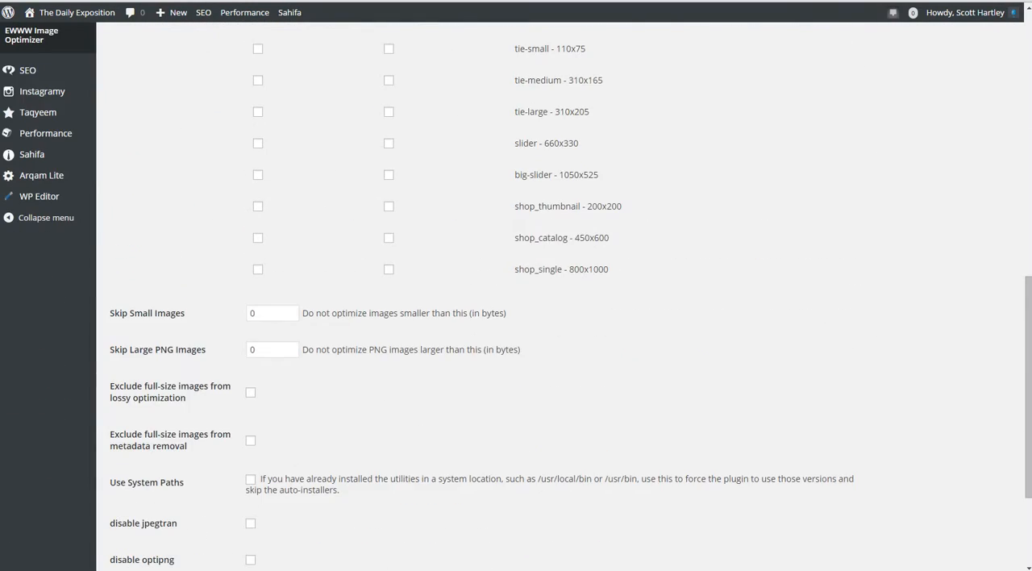
scroll("down", 3)
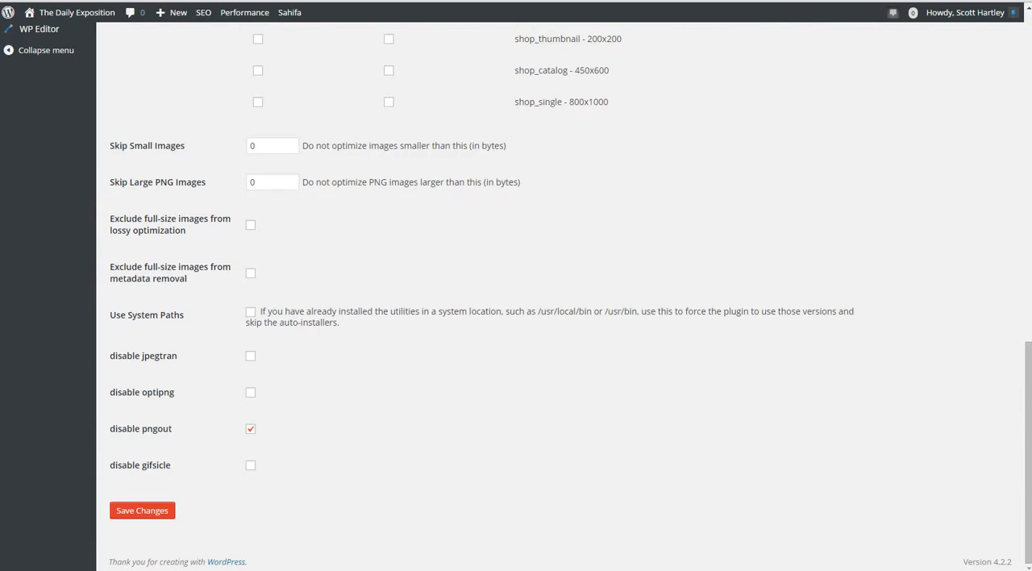
left_click(142, 509)
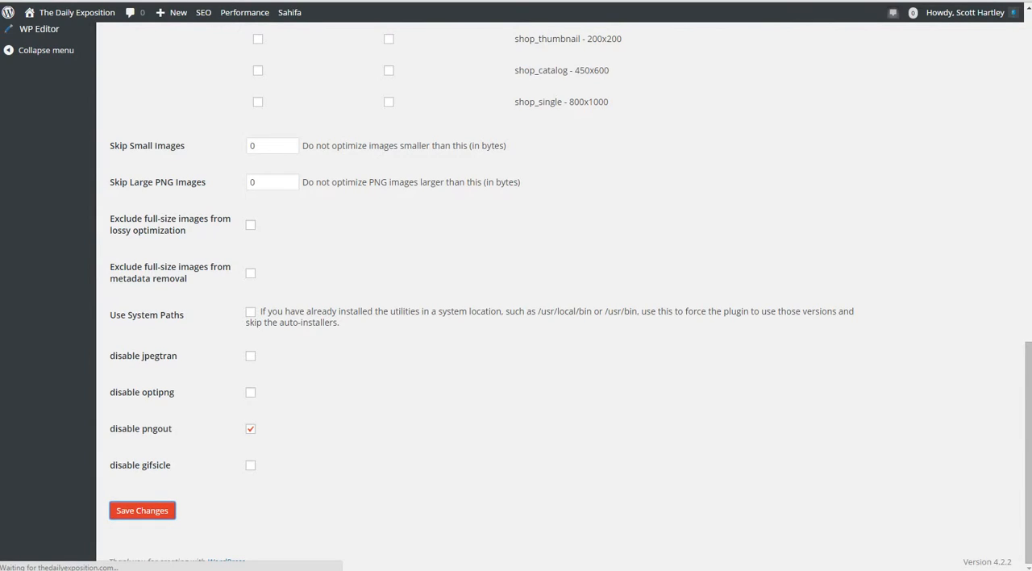
left_click(141, 509)
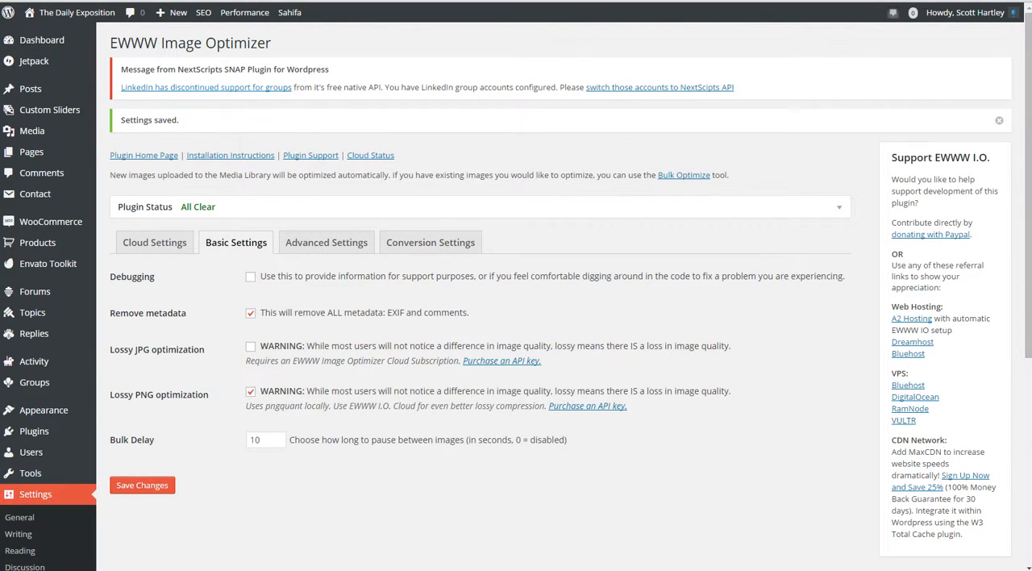
scroll("down", 3)
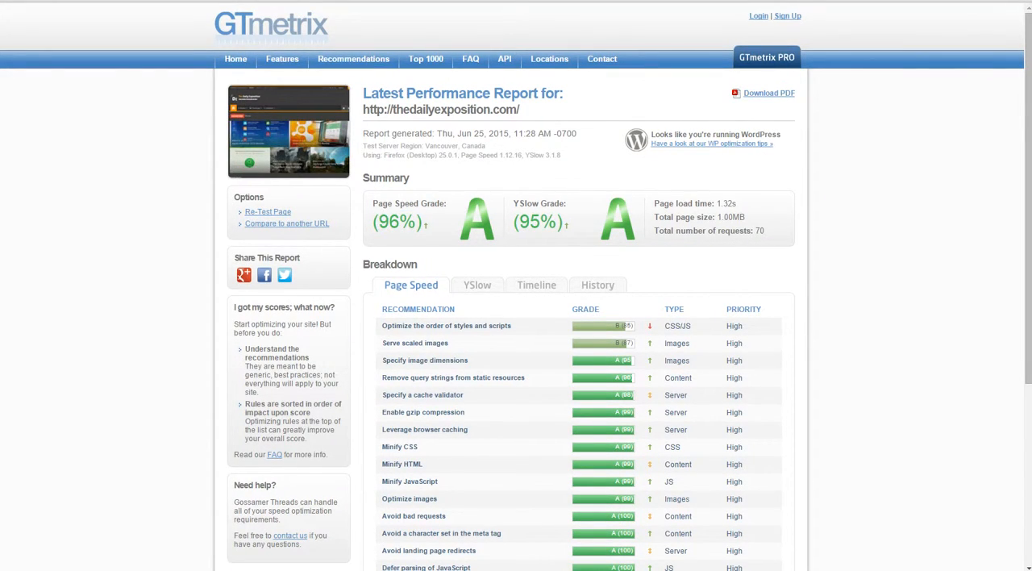
- Expand the 'Optimize the order of styles and scripts' advice, then view the YSlow grades
left_click(446, 326)
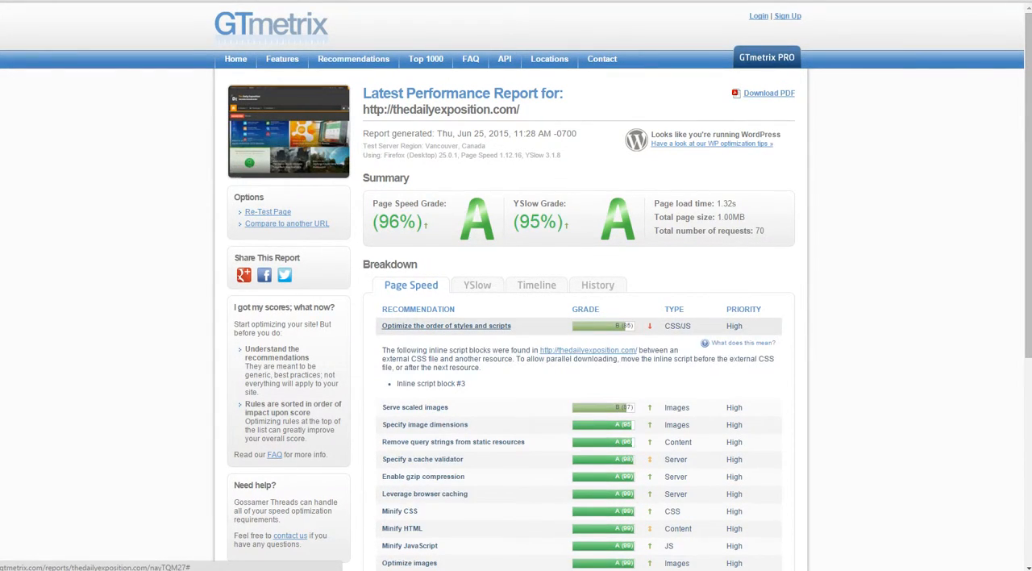
left_click(476, 284)
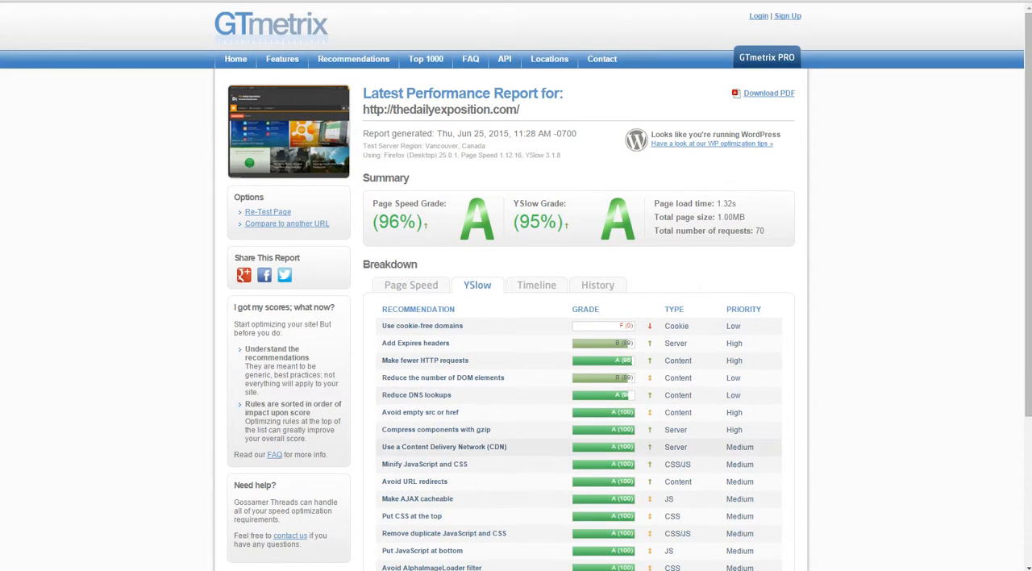
left_click(415, 343)
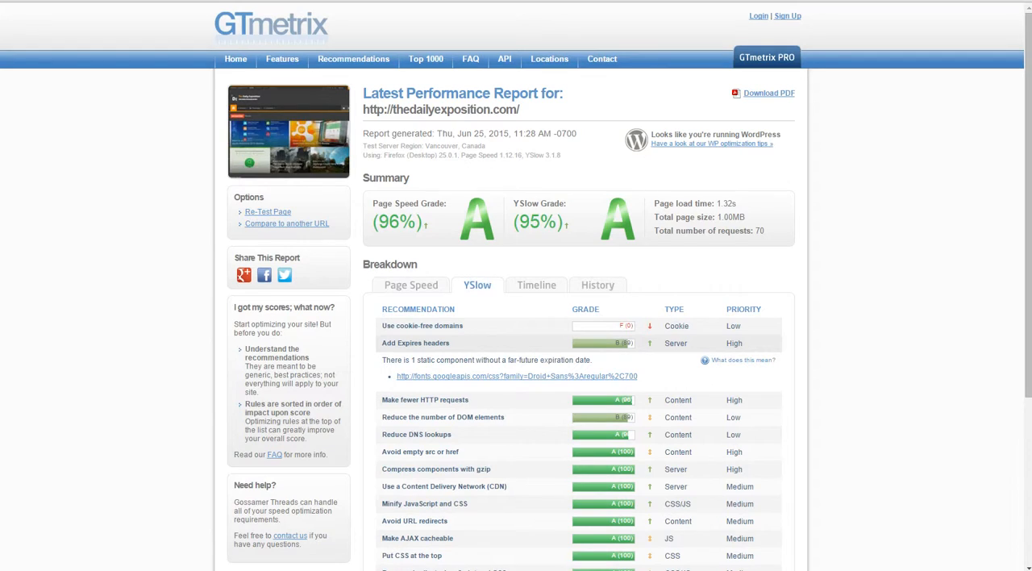
left_click(415, 343)
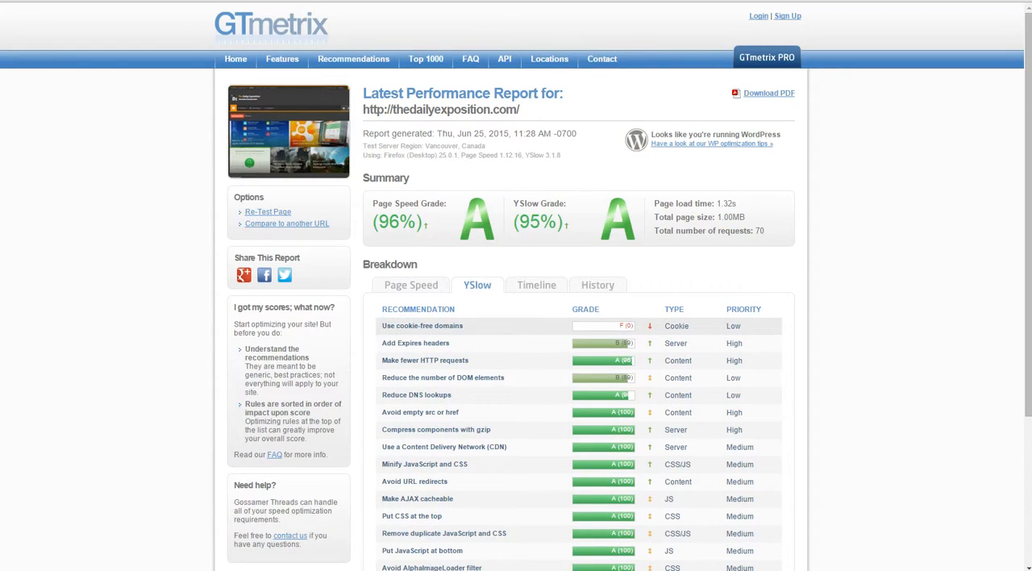
left_click(422, 326)
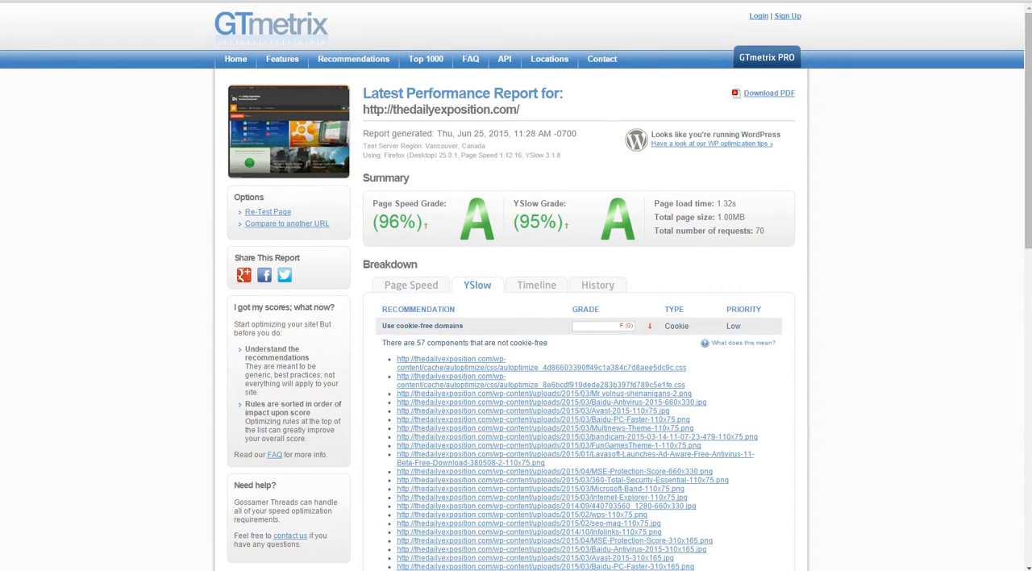
left_click(422, 325)
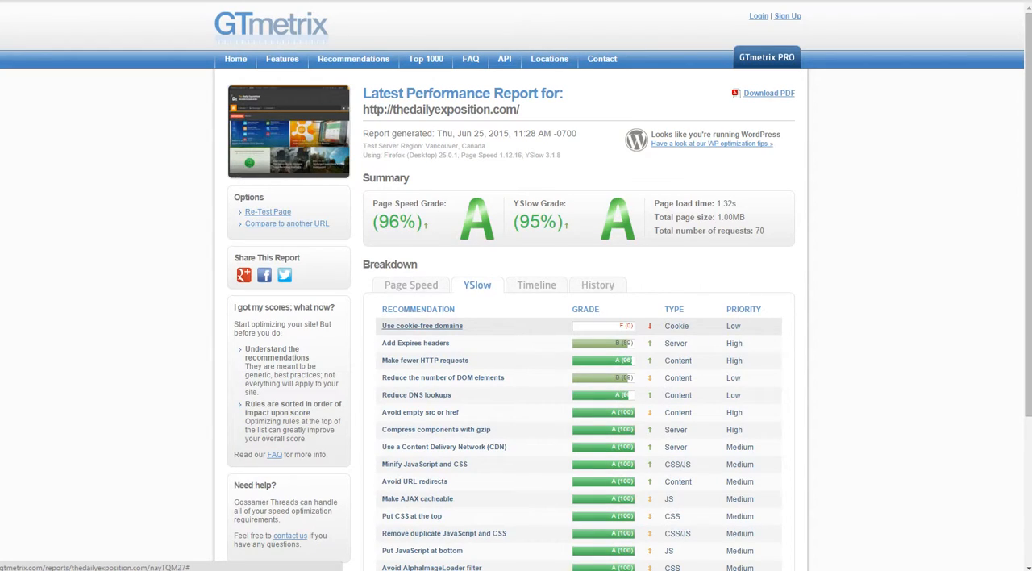
left_click(415, 342)
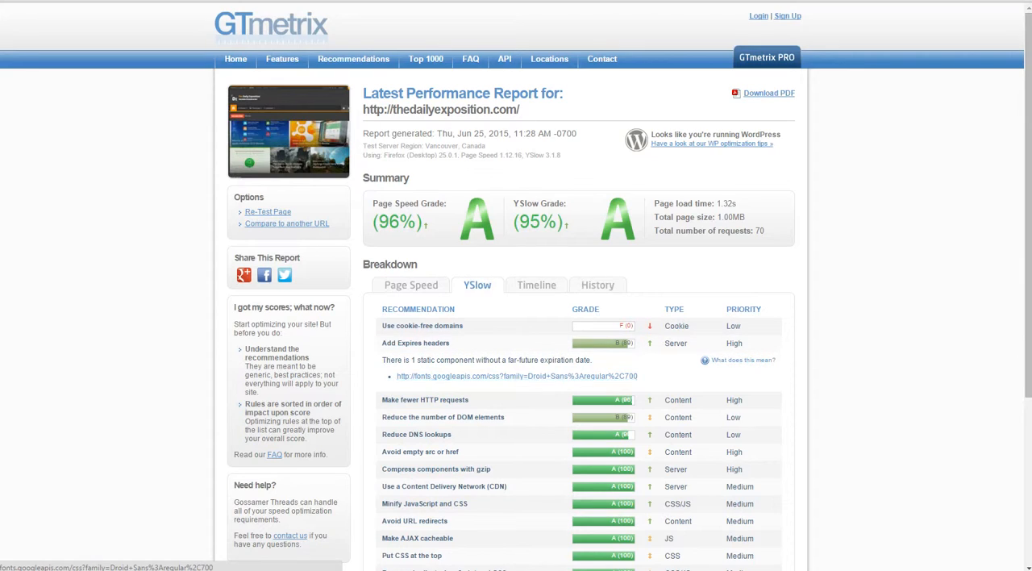
left_click(416, 342)
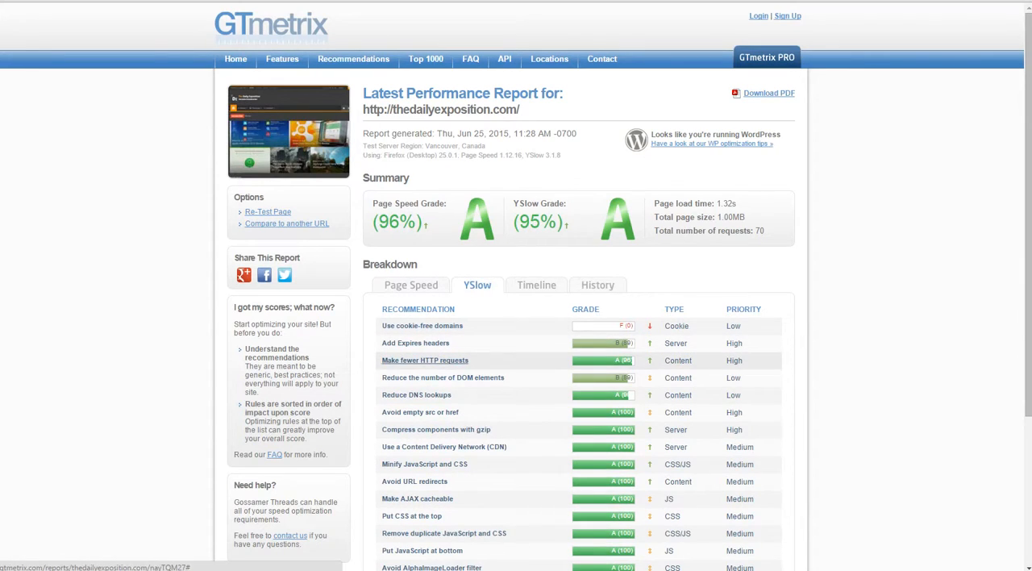
left_click(425, 360)
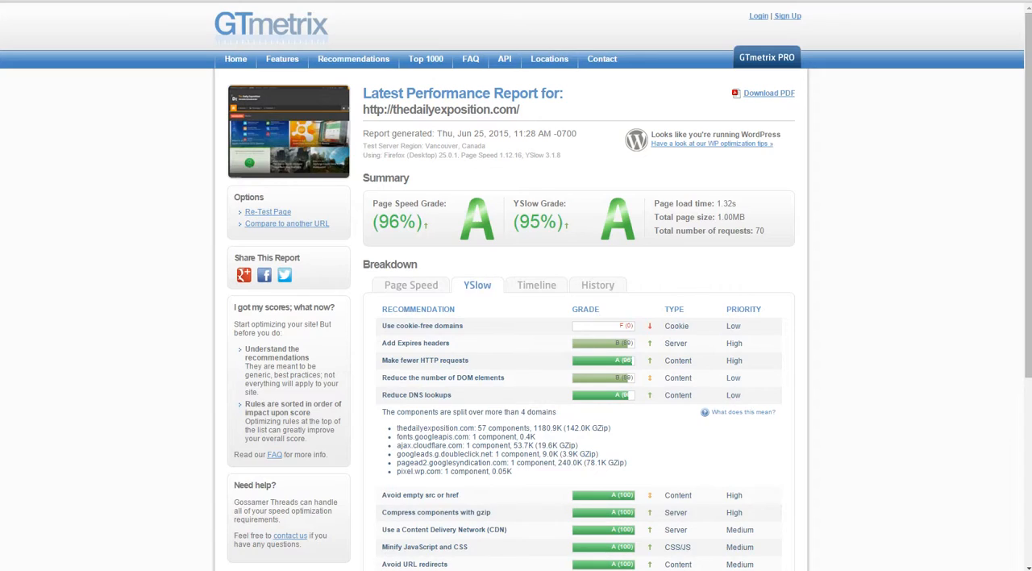
left_click_drag(397, 427, 483, 454)
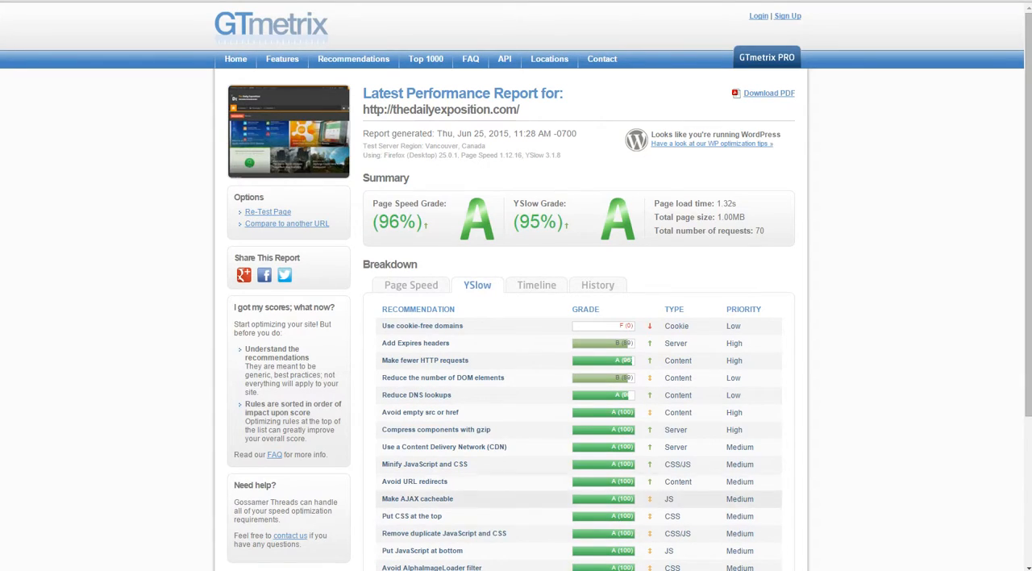
left_click(410, 285)
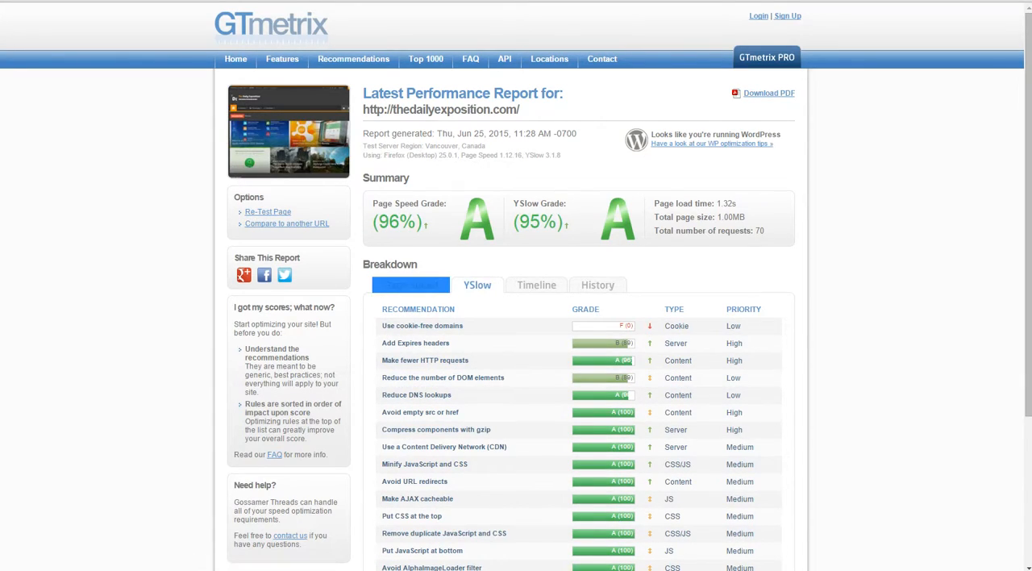
left_click(411, 284)
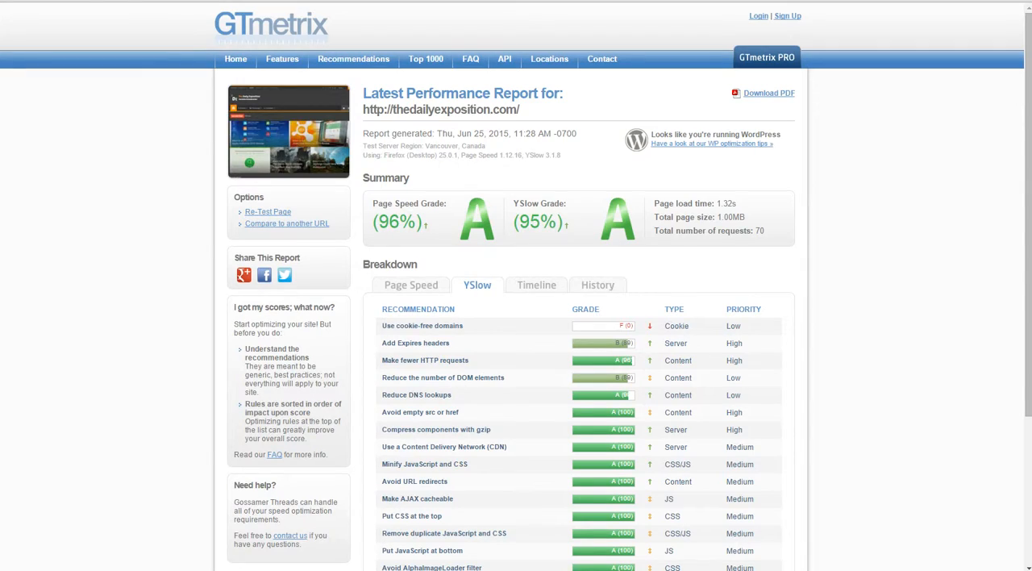